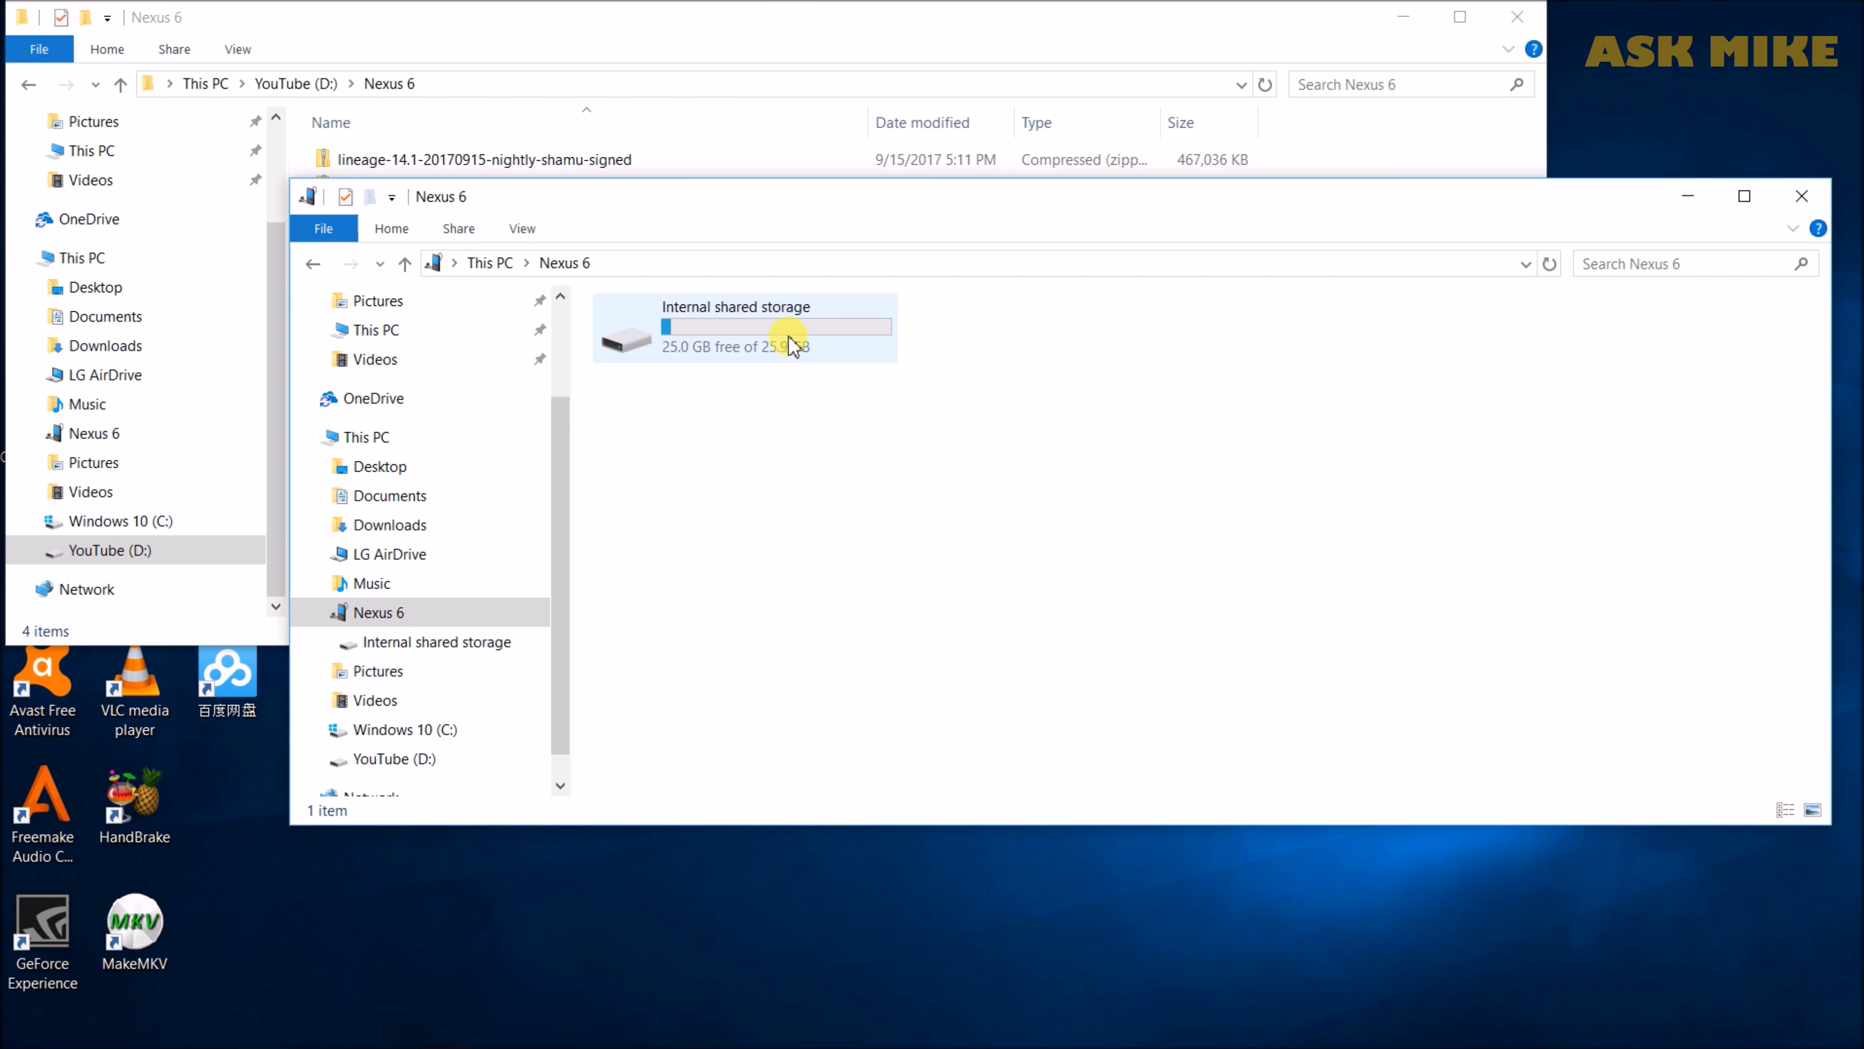
Open the Nexus 6's Internal shared storage in File Explorer.
{"action": "double_click", "coordinate": [746, 305]}
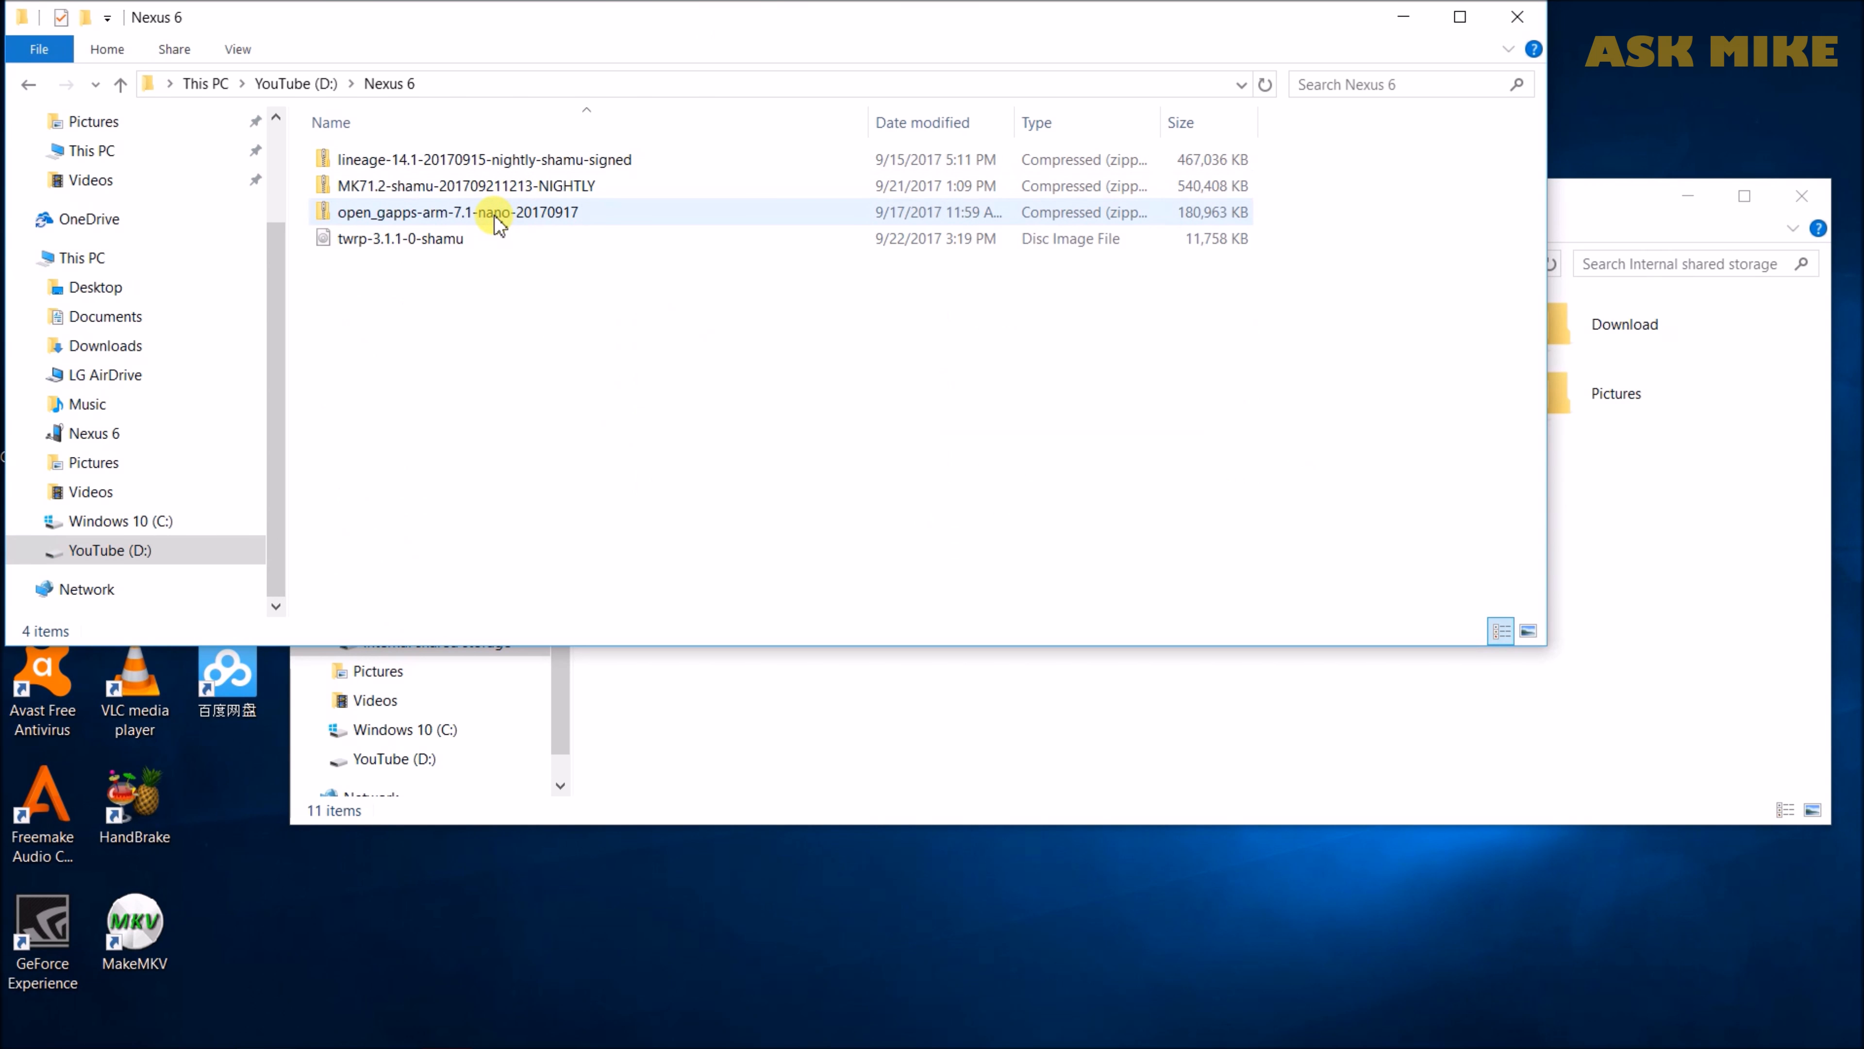
{"action": "mouse_move", "coordinate": [505, 216]}
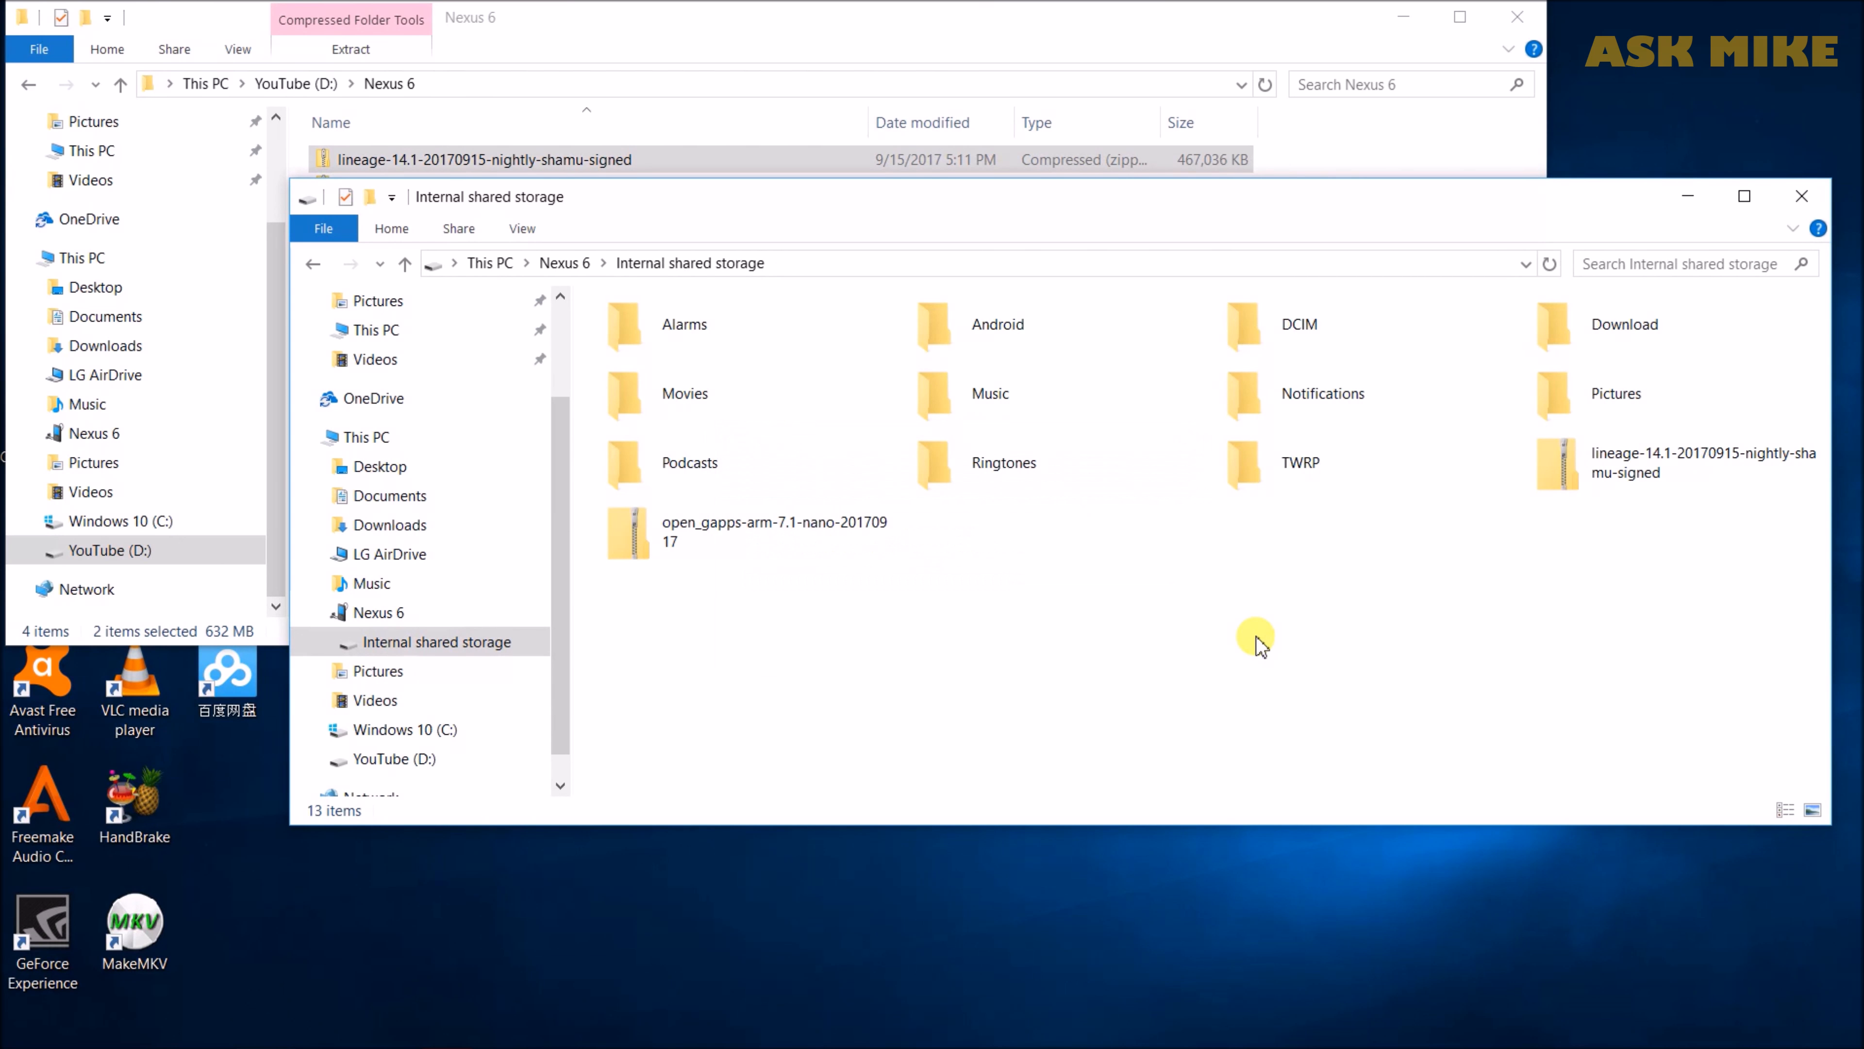
{"action": "mouse_move", "coordinate": [1073, 581]}
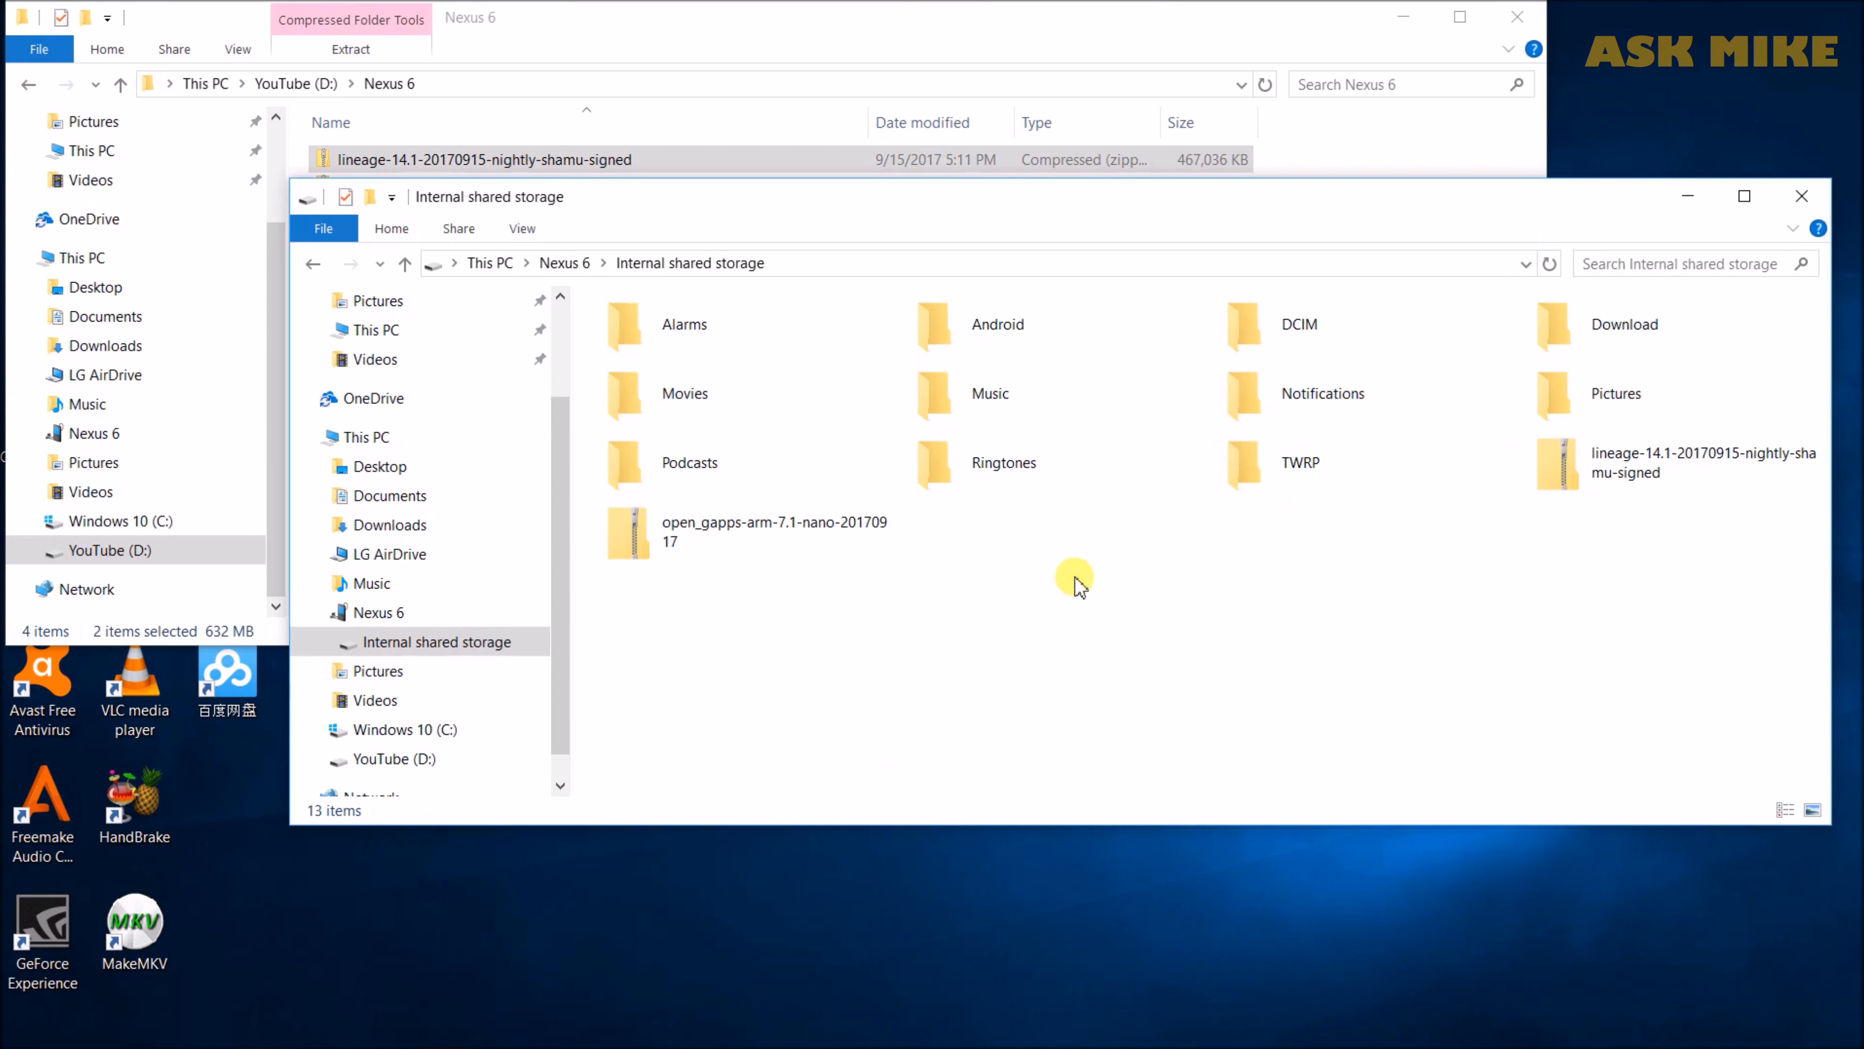
{"action": "mouse_move", "coordinate": [1163, 633]}
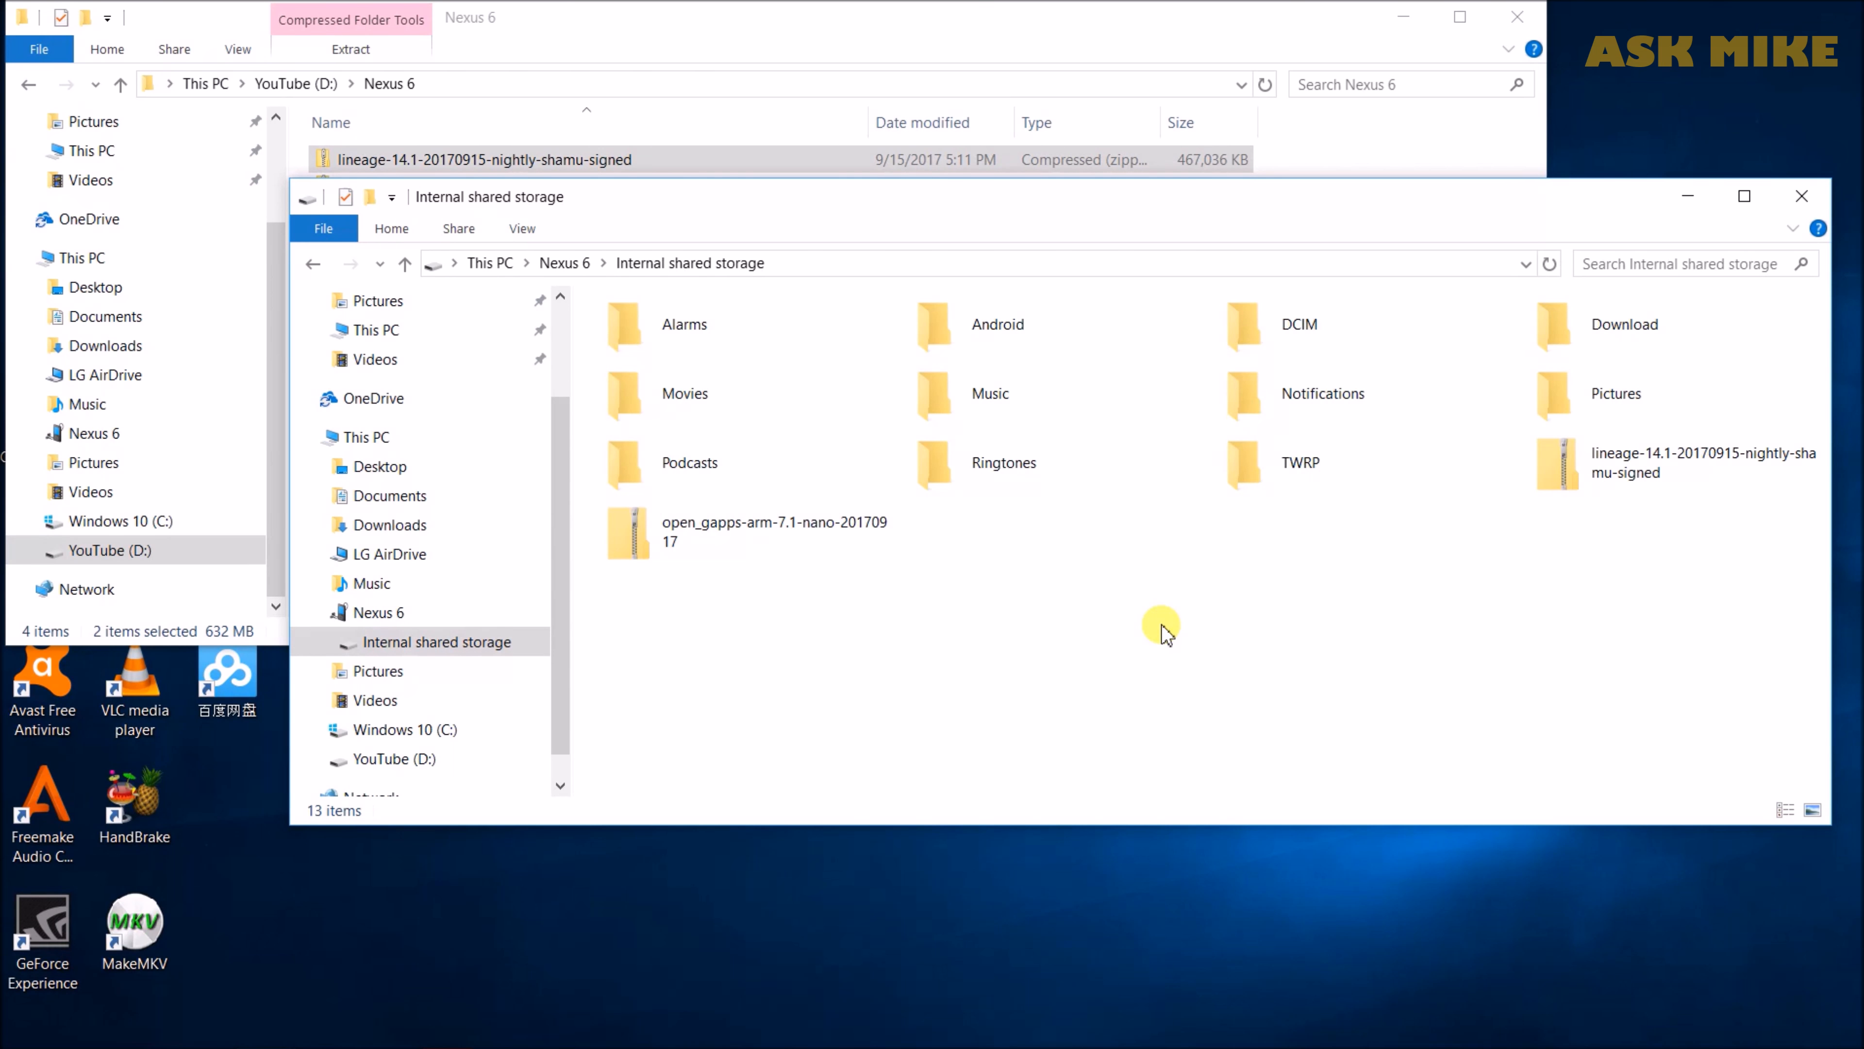
{"action": "mouse_move", "coordinate": [1132, 594]}
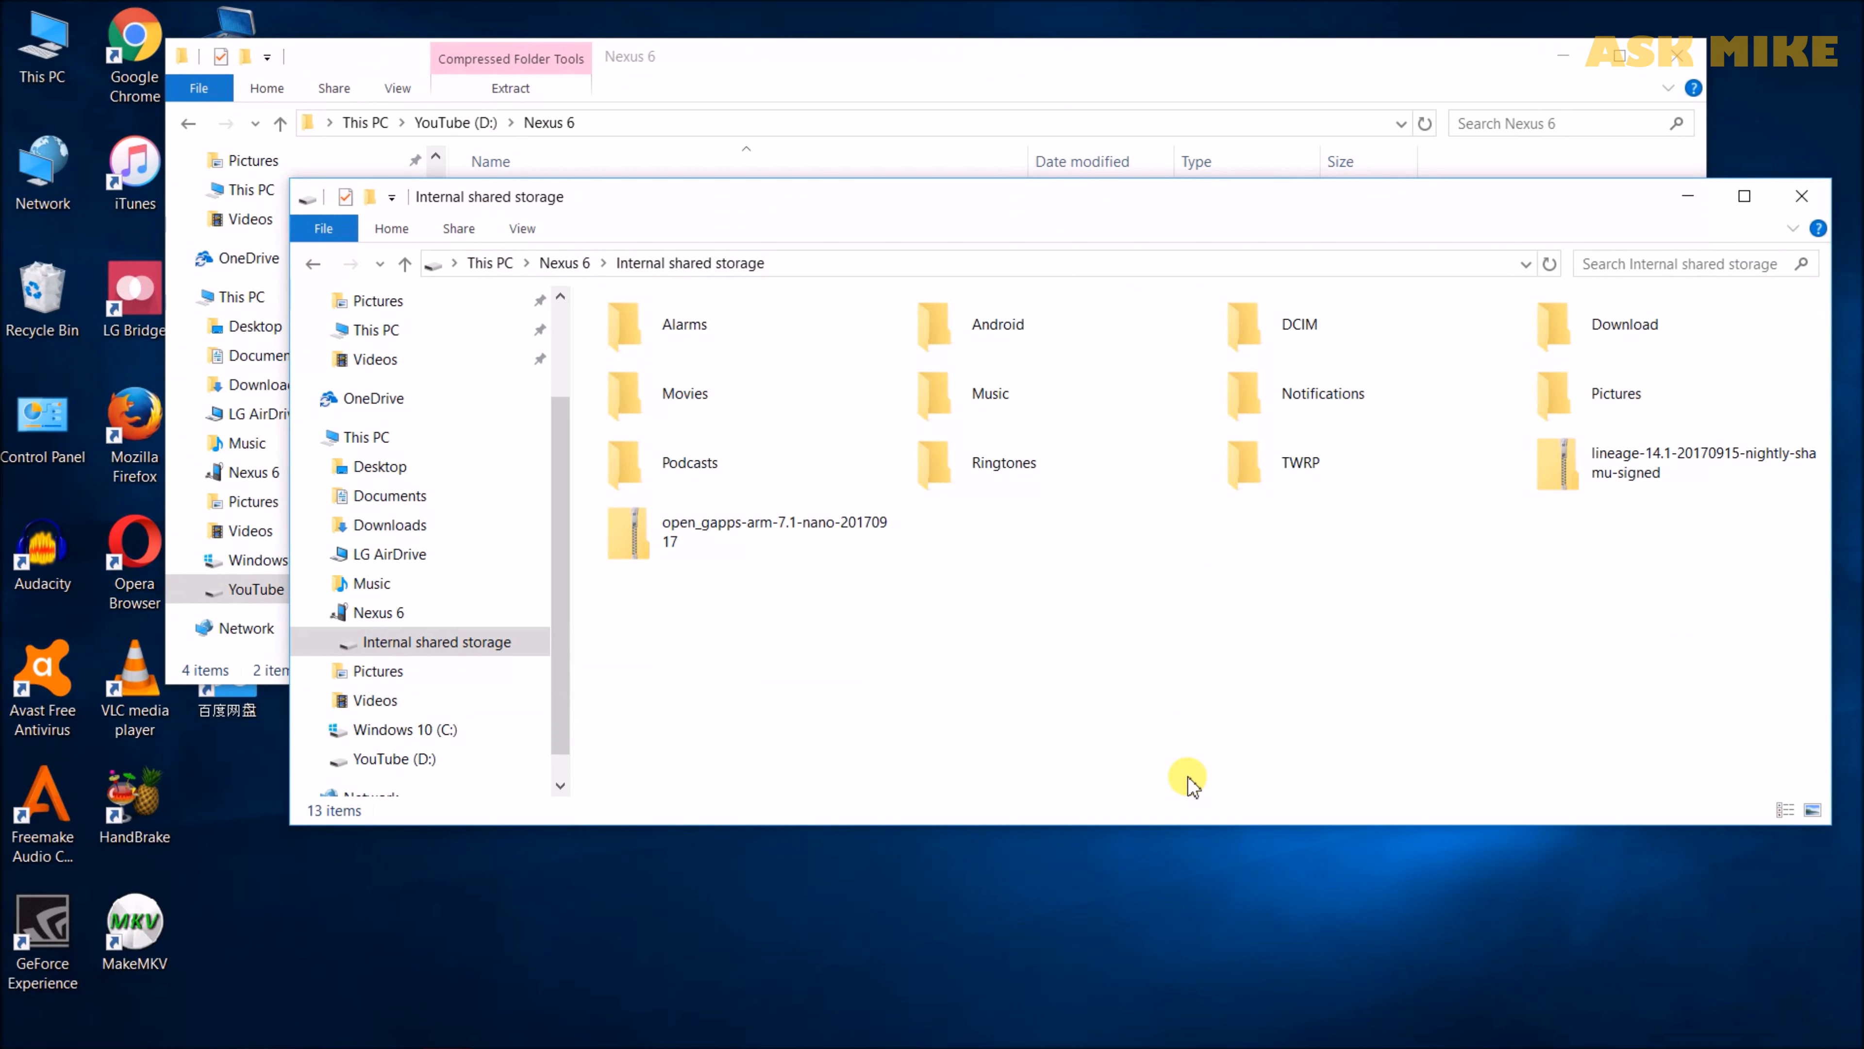
{"action": "mouse_move", "coordinate": [1189, 760]}
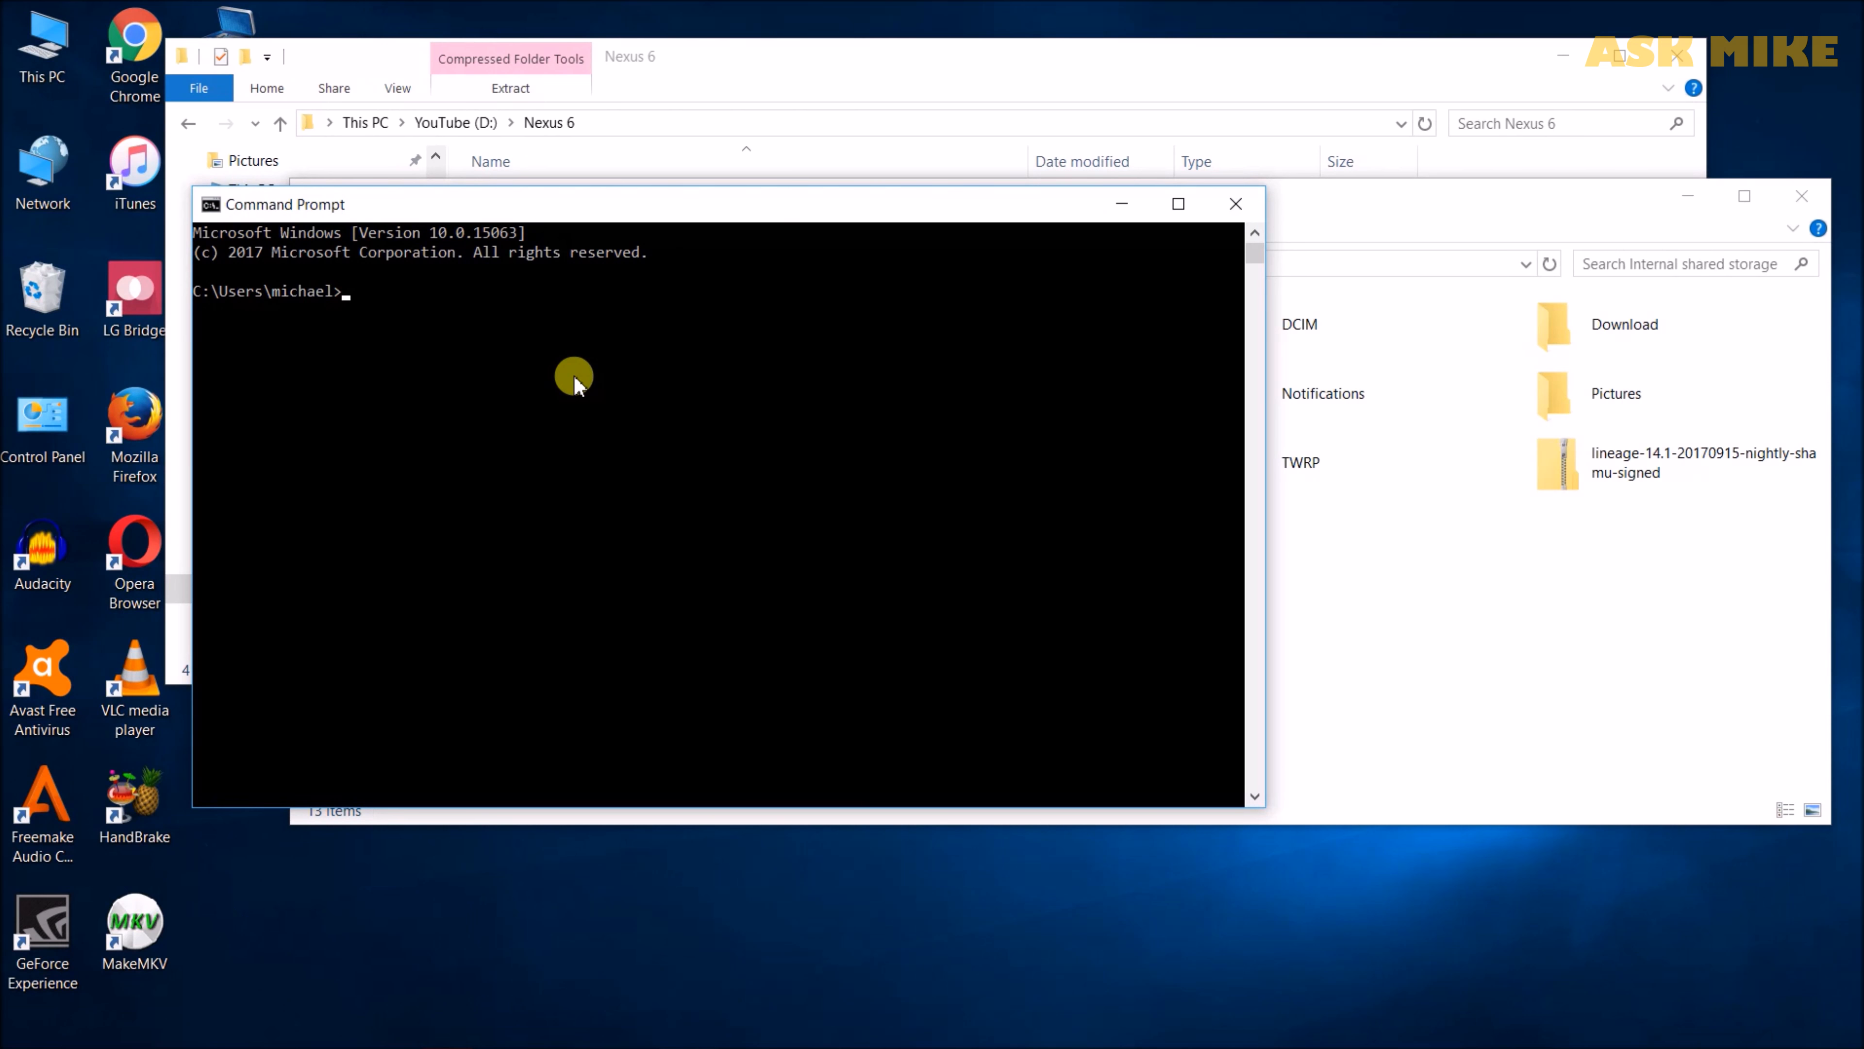
Run adb devices to list the Nexus 6, then adb reboot bootloader.
{"action": "type", "text": "adb devi"}
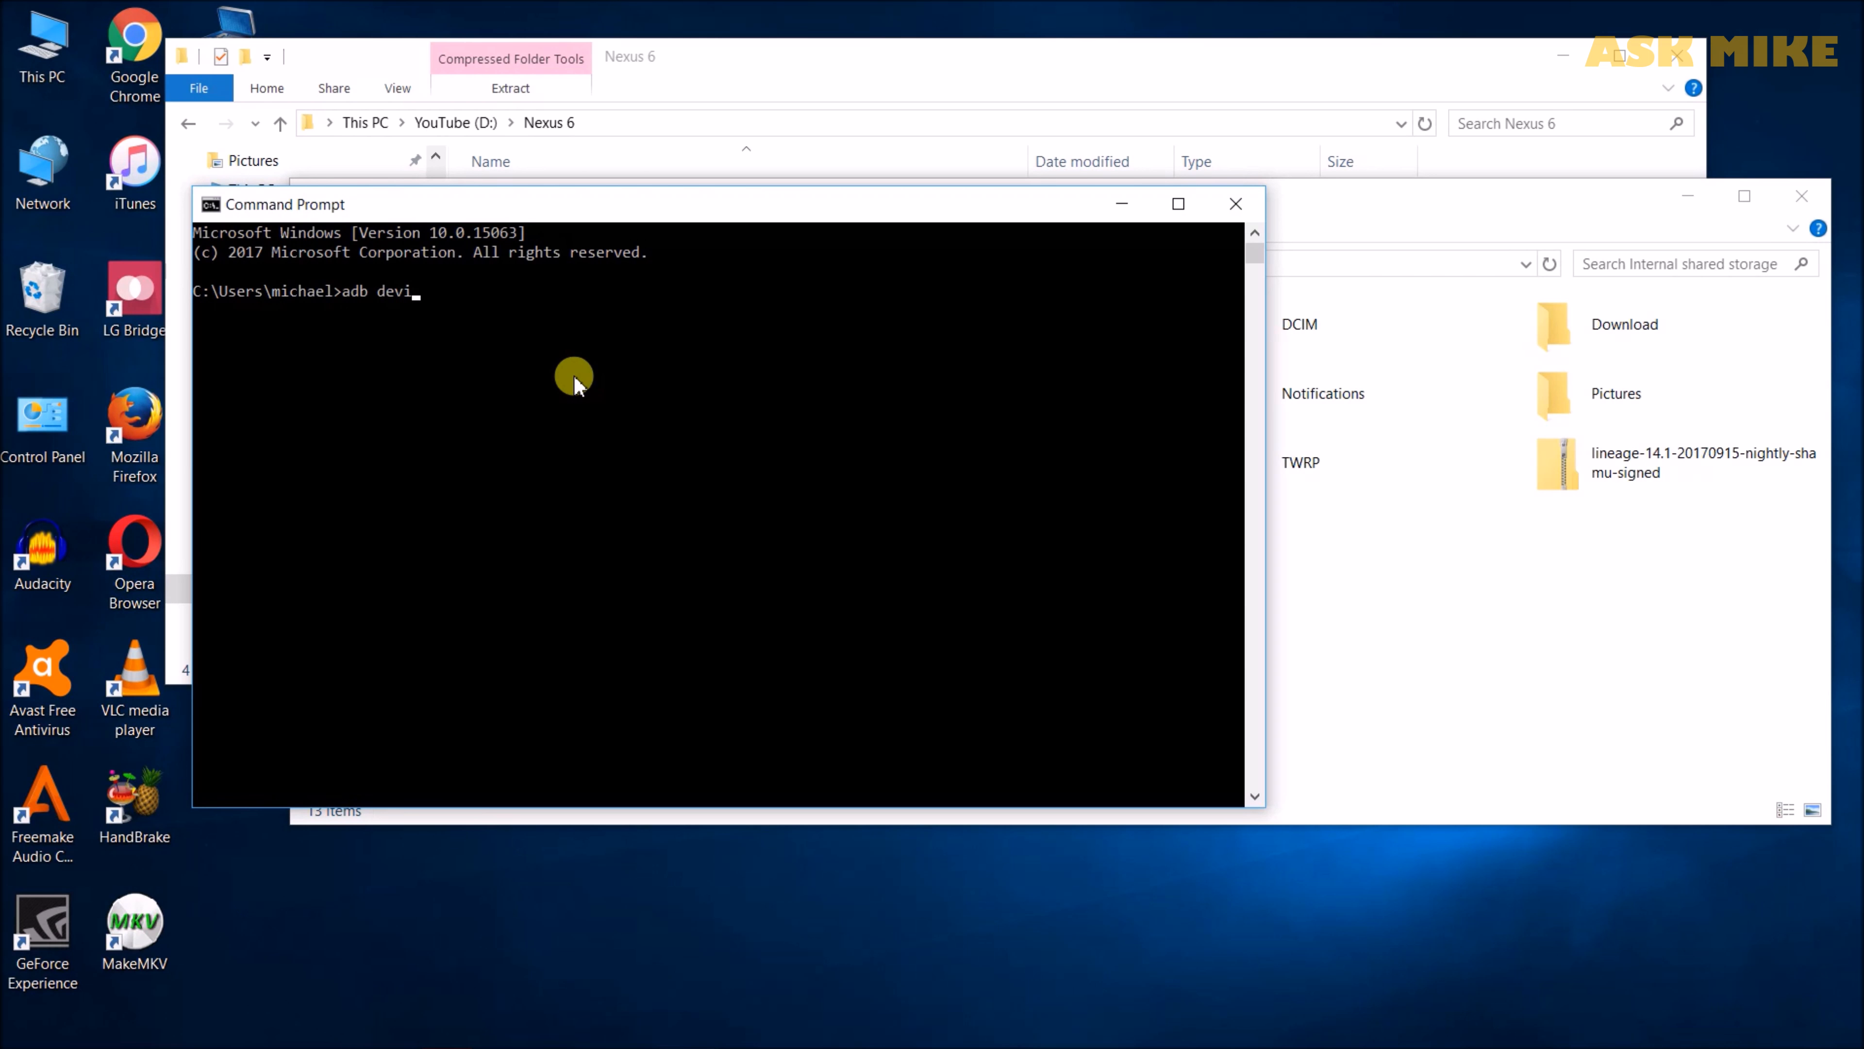
{"action": "key", "text": "Enter"}
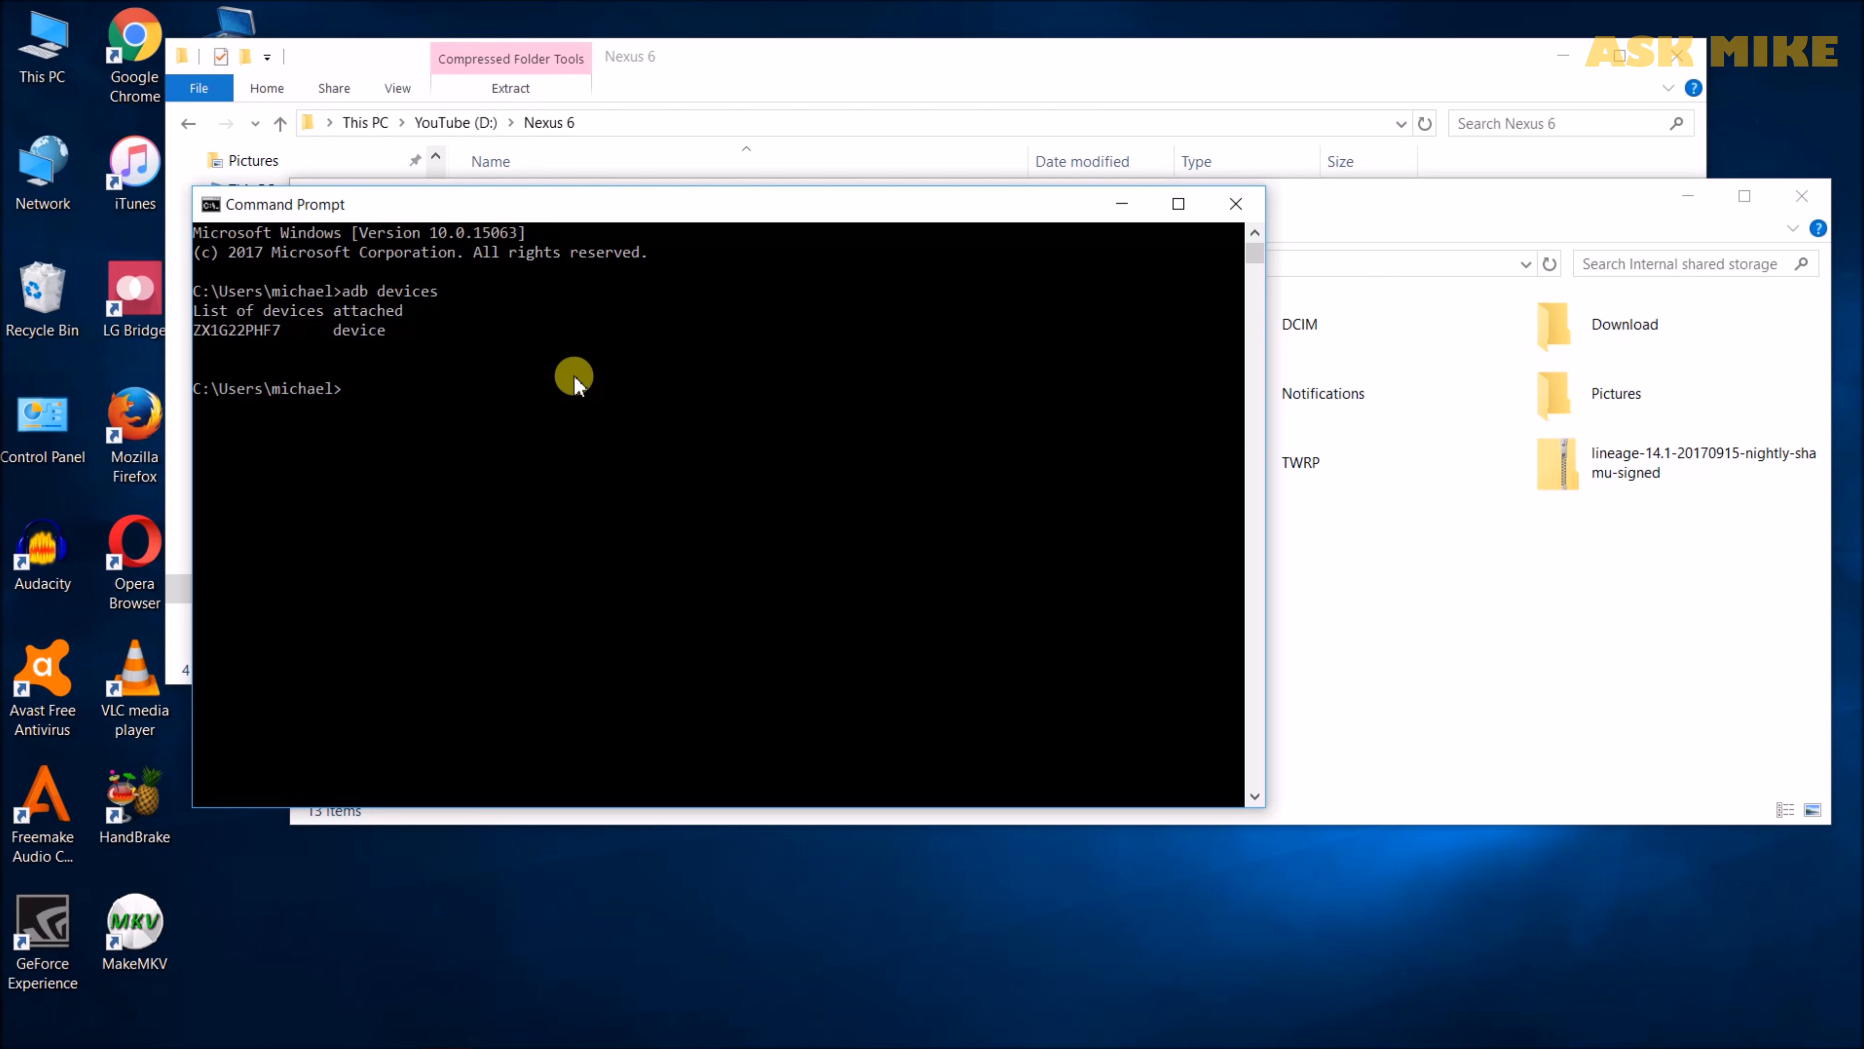
{"action": "type", "text": "adb re"}
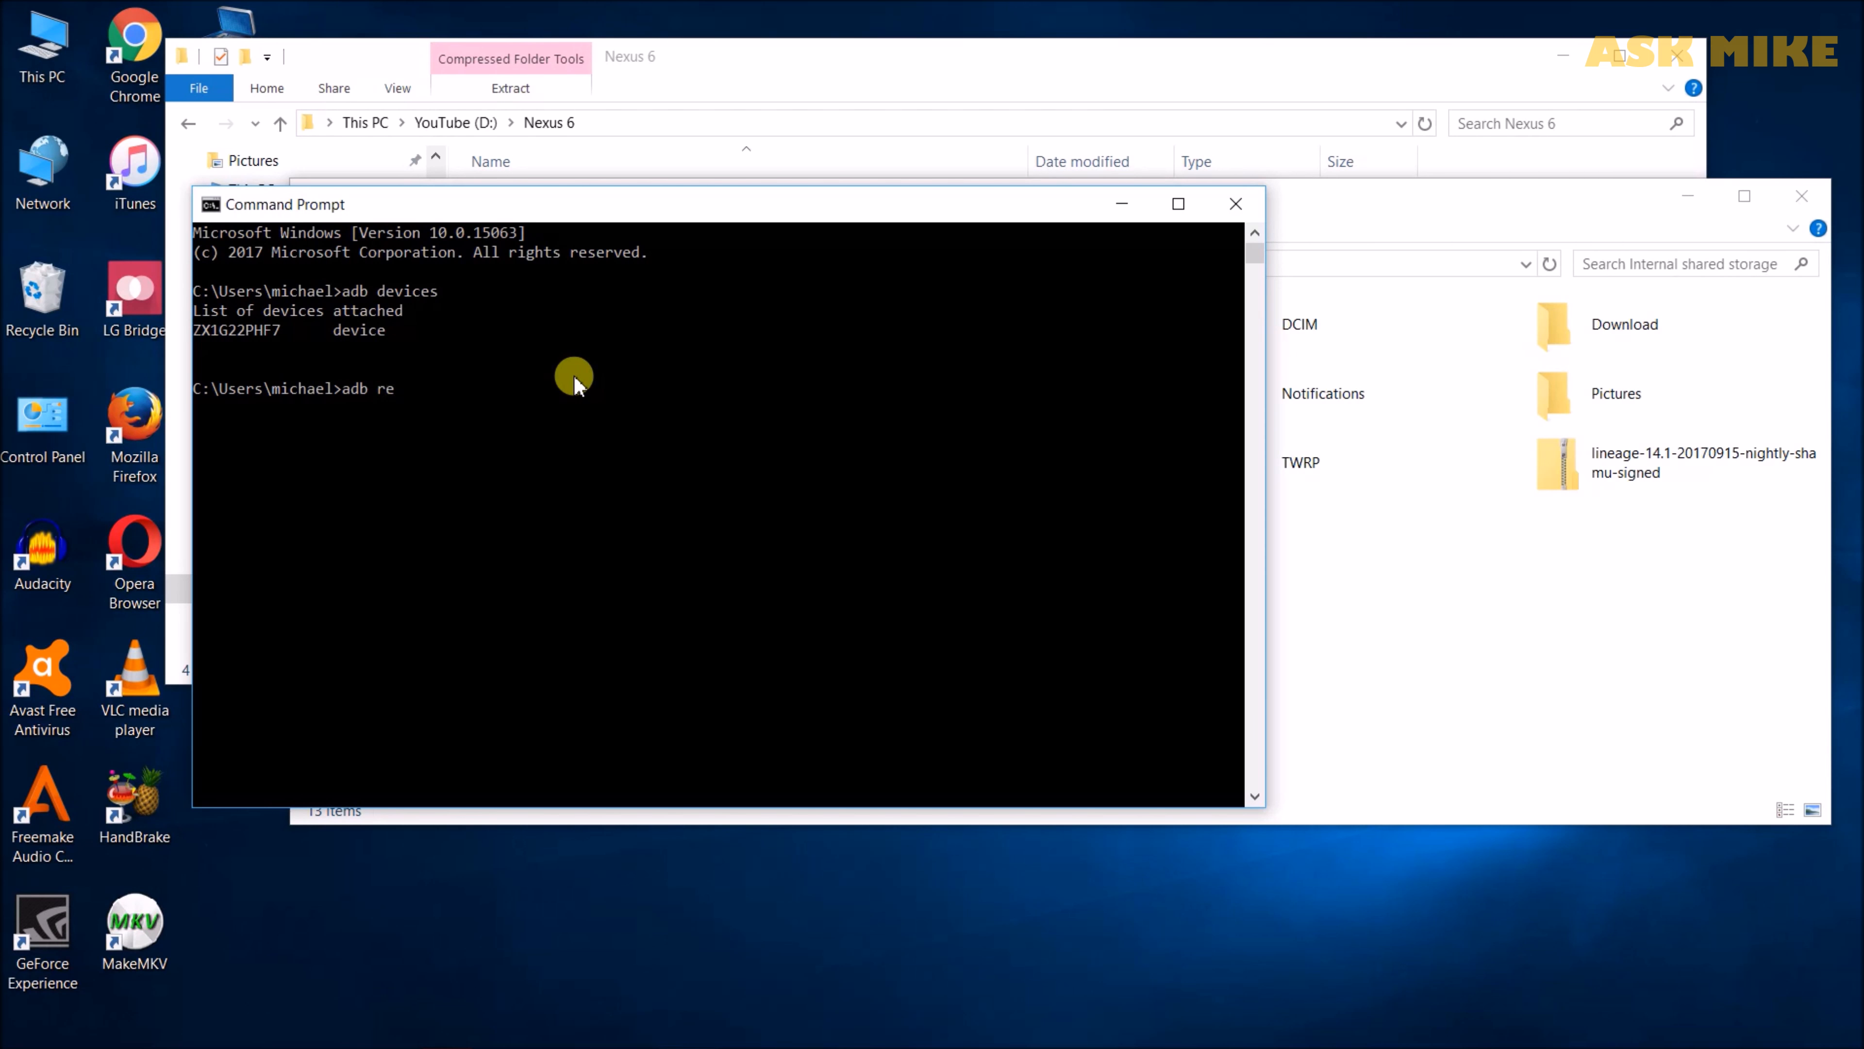
{"action": "type", "text": "boot bootloader"}
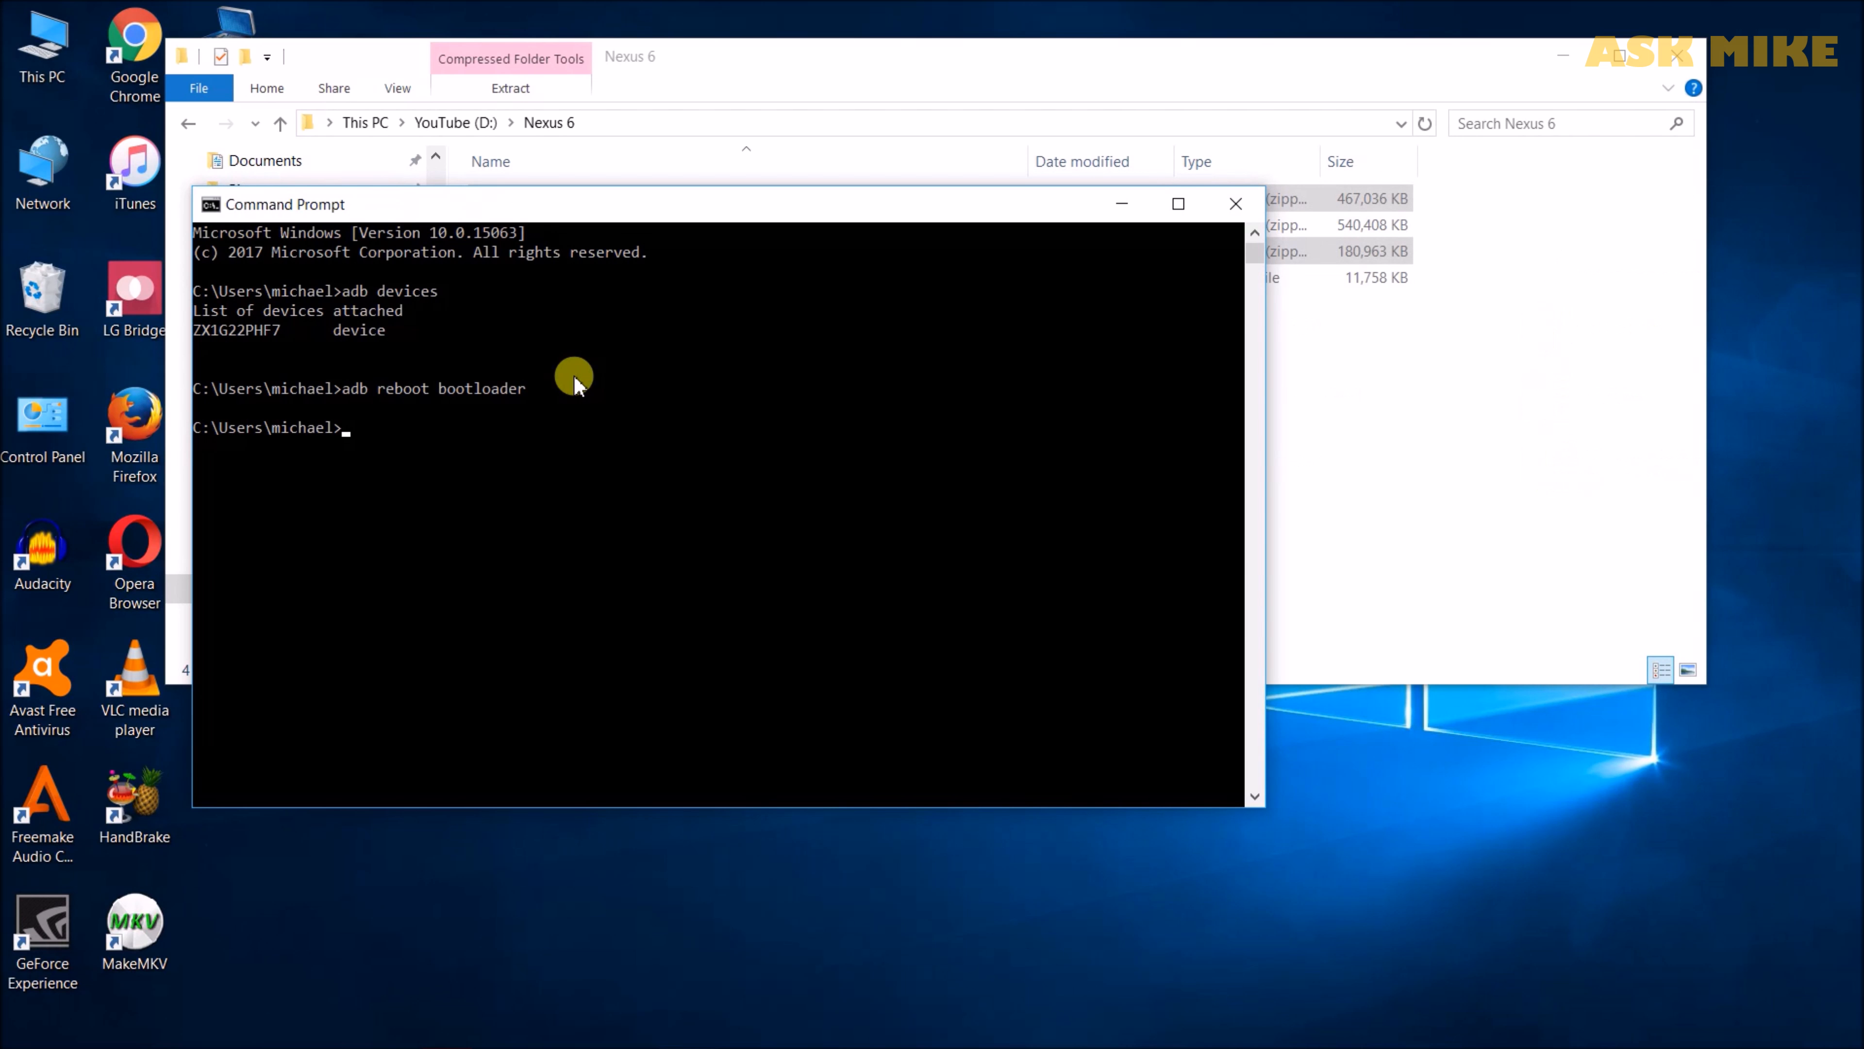
{"action": "mouse_move", "coordinate": [693, 538]}
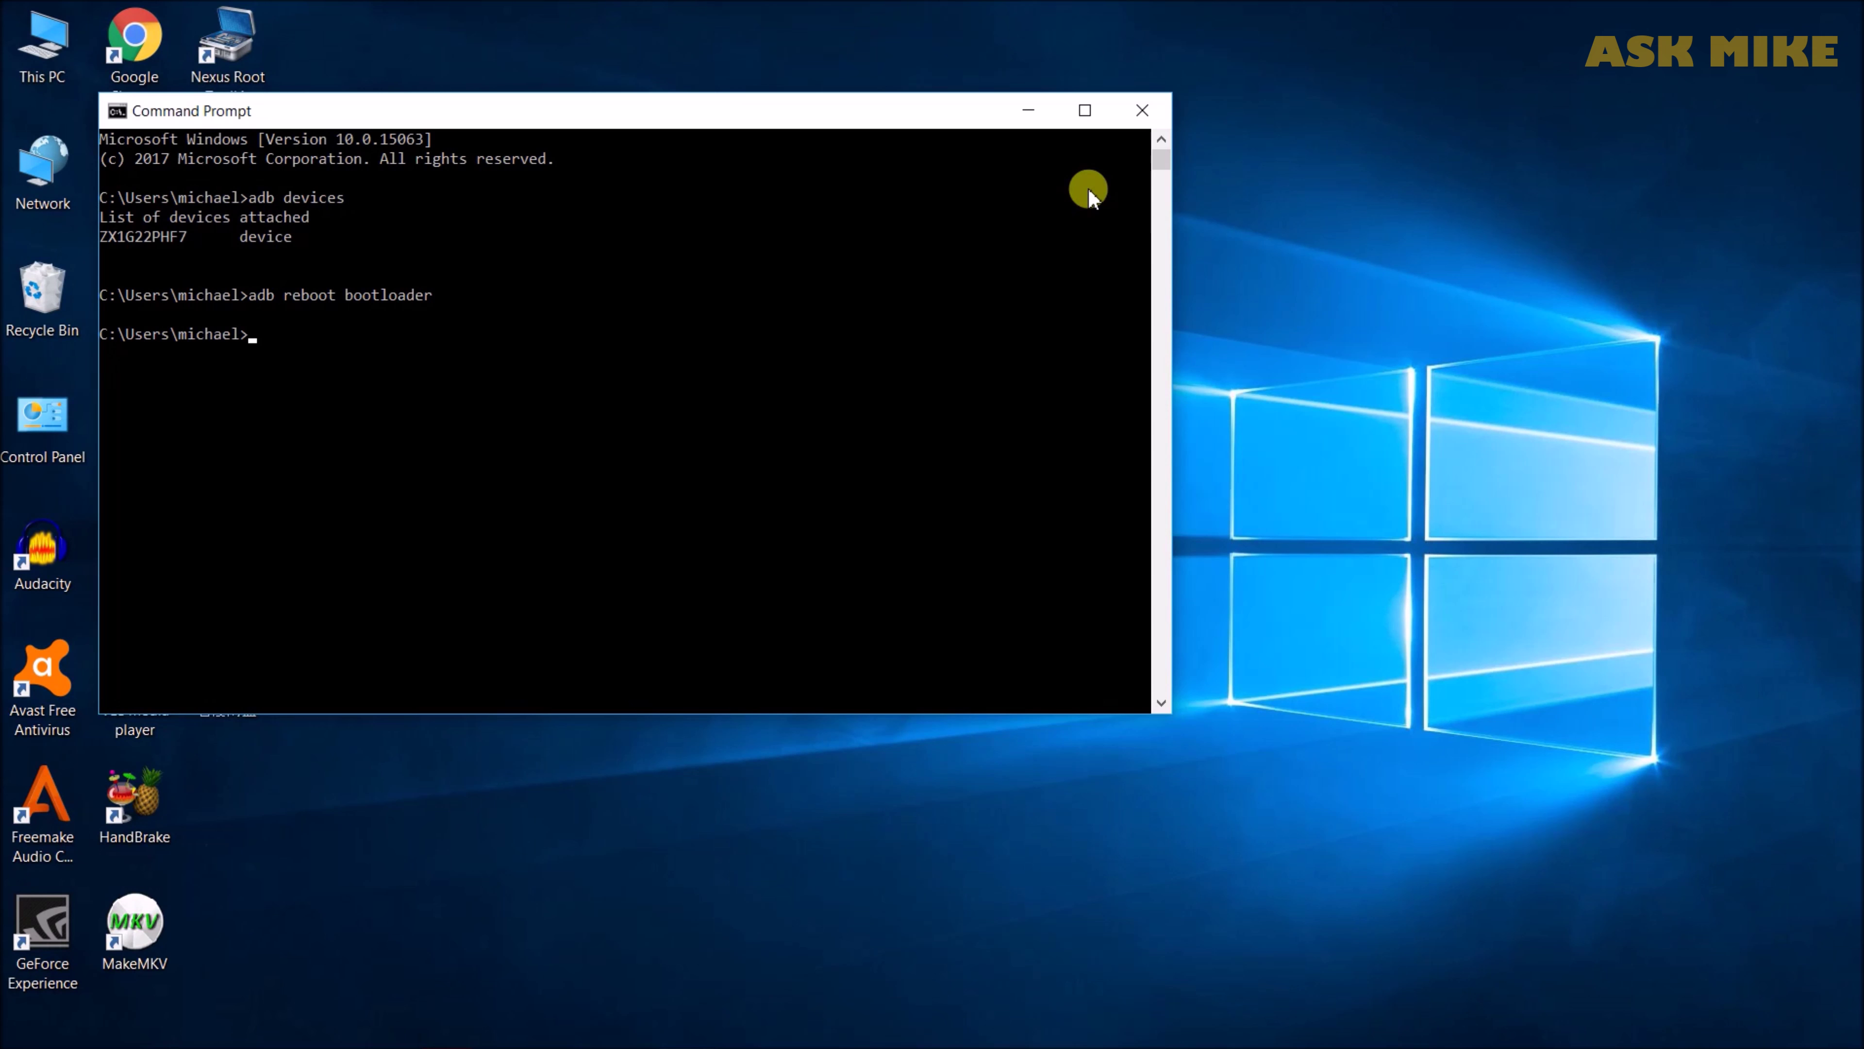
Run fastboot devices, then change to drive D: and the Nexus 6 folder.
{"action": "type", "text": "fastboot devices"}
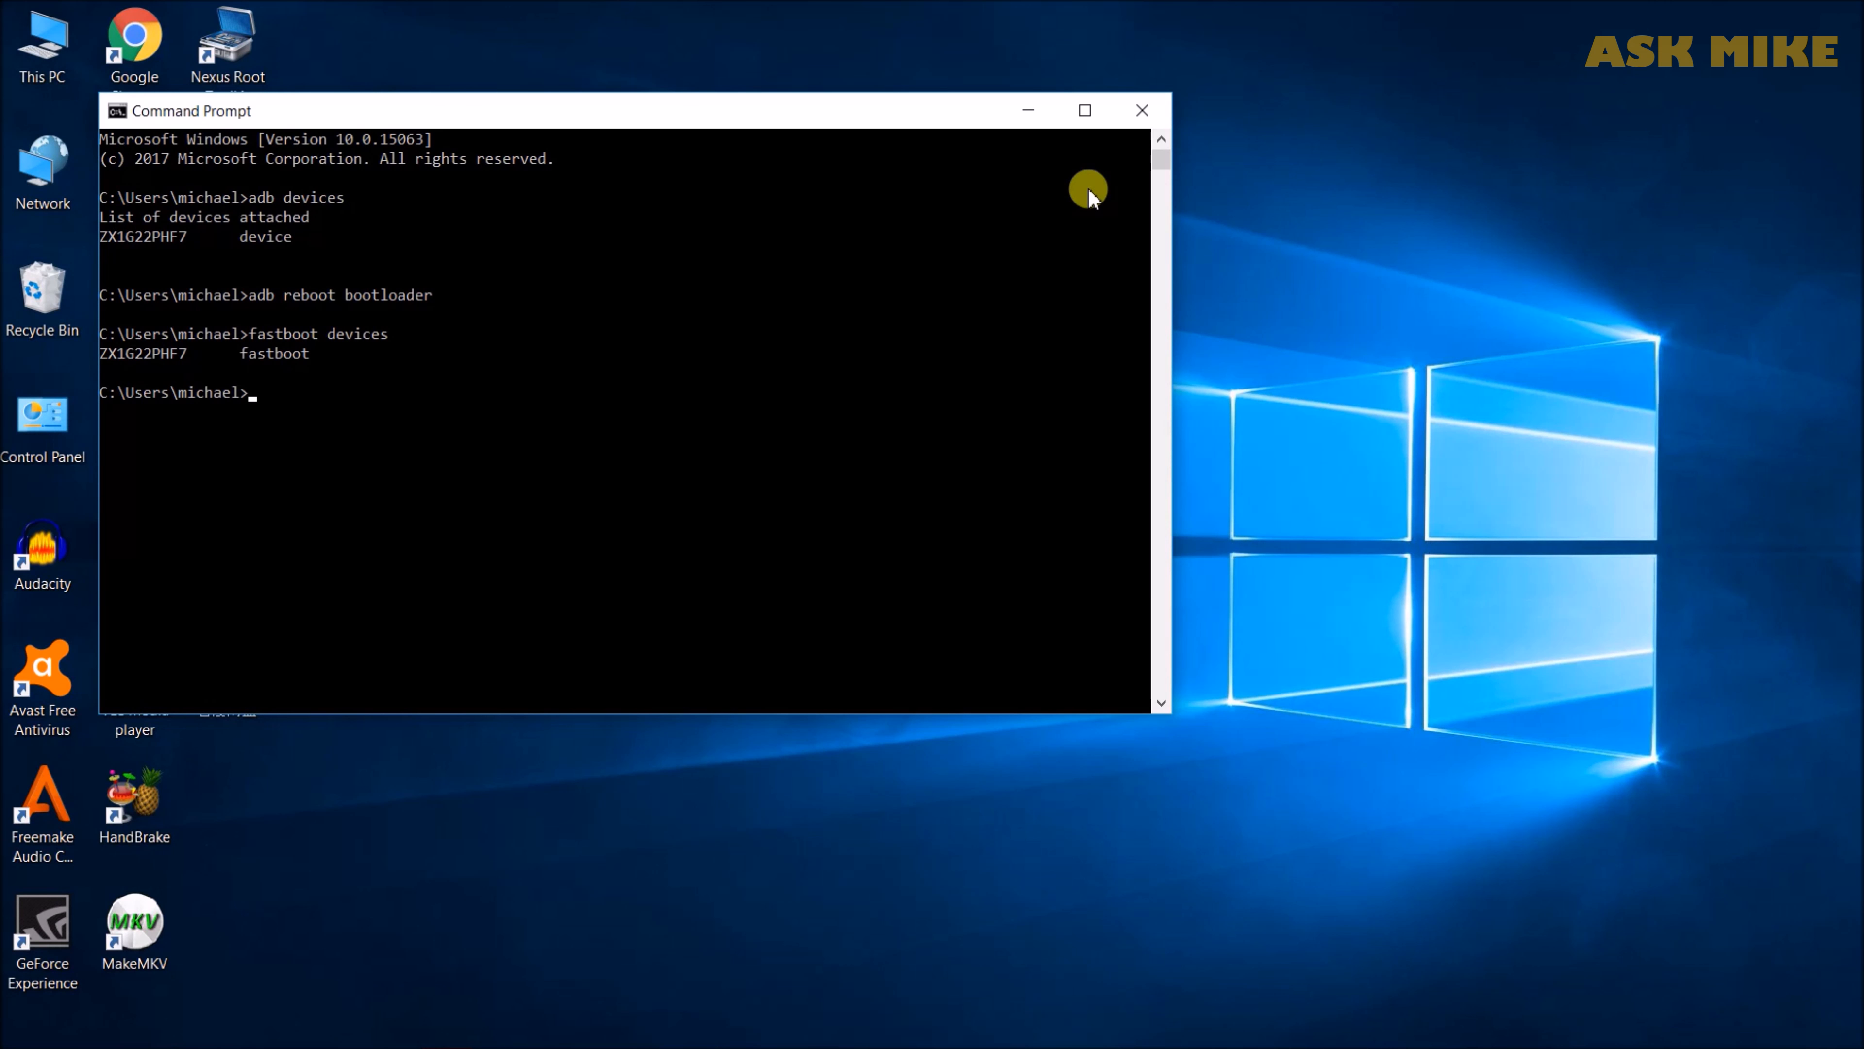
{"action": "type", "text": "d:"}
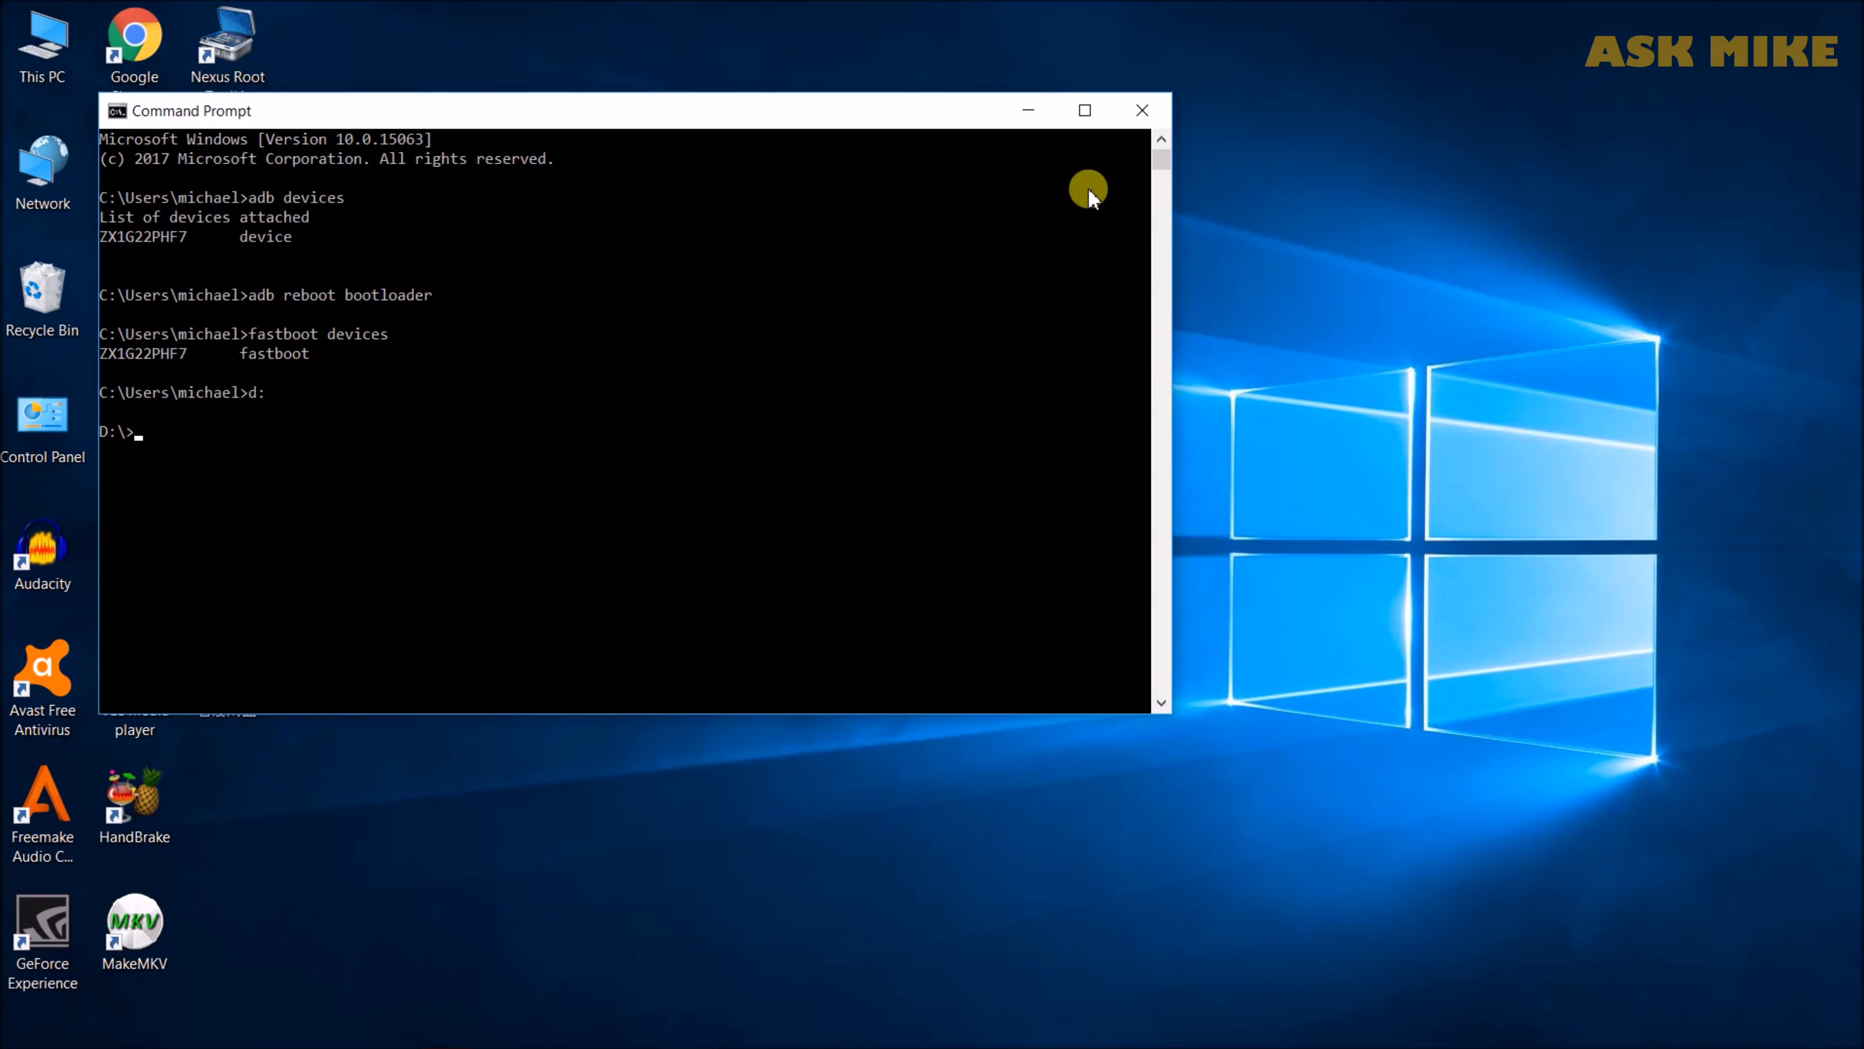
{"action": "type", "text": "cd ne"}
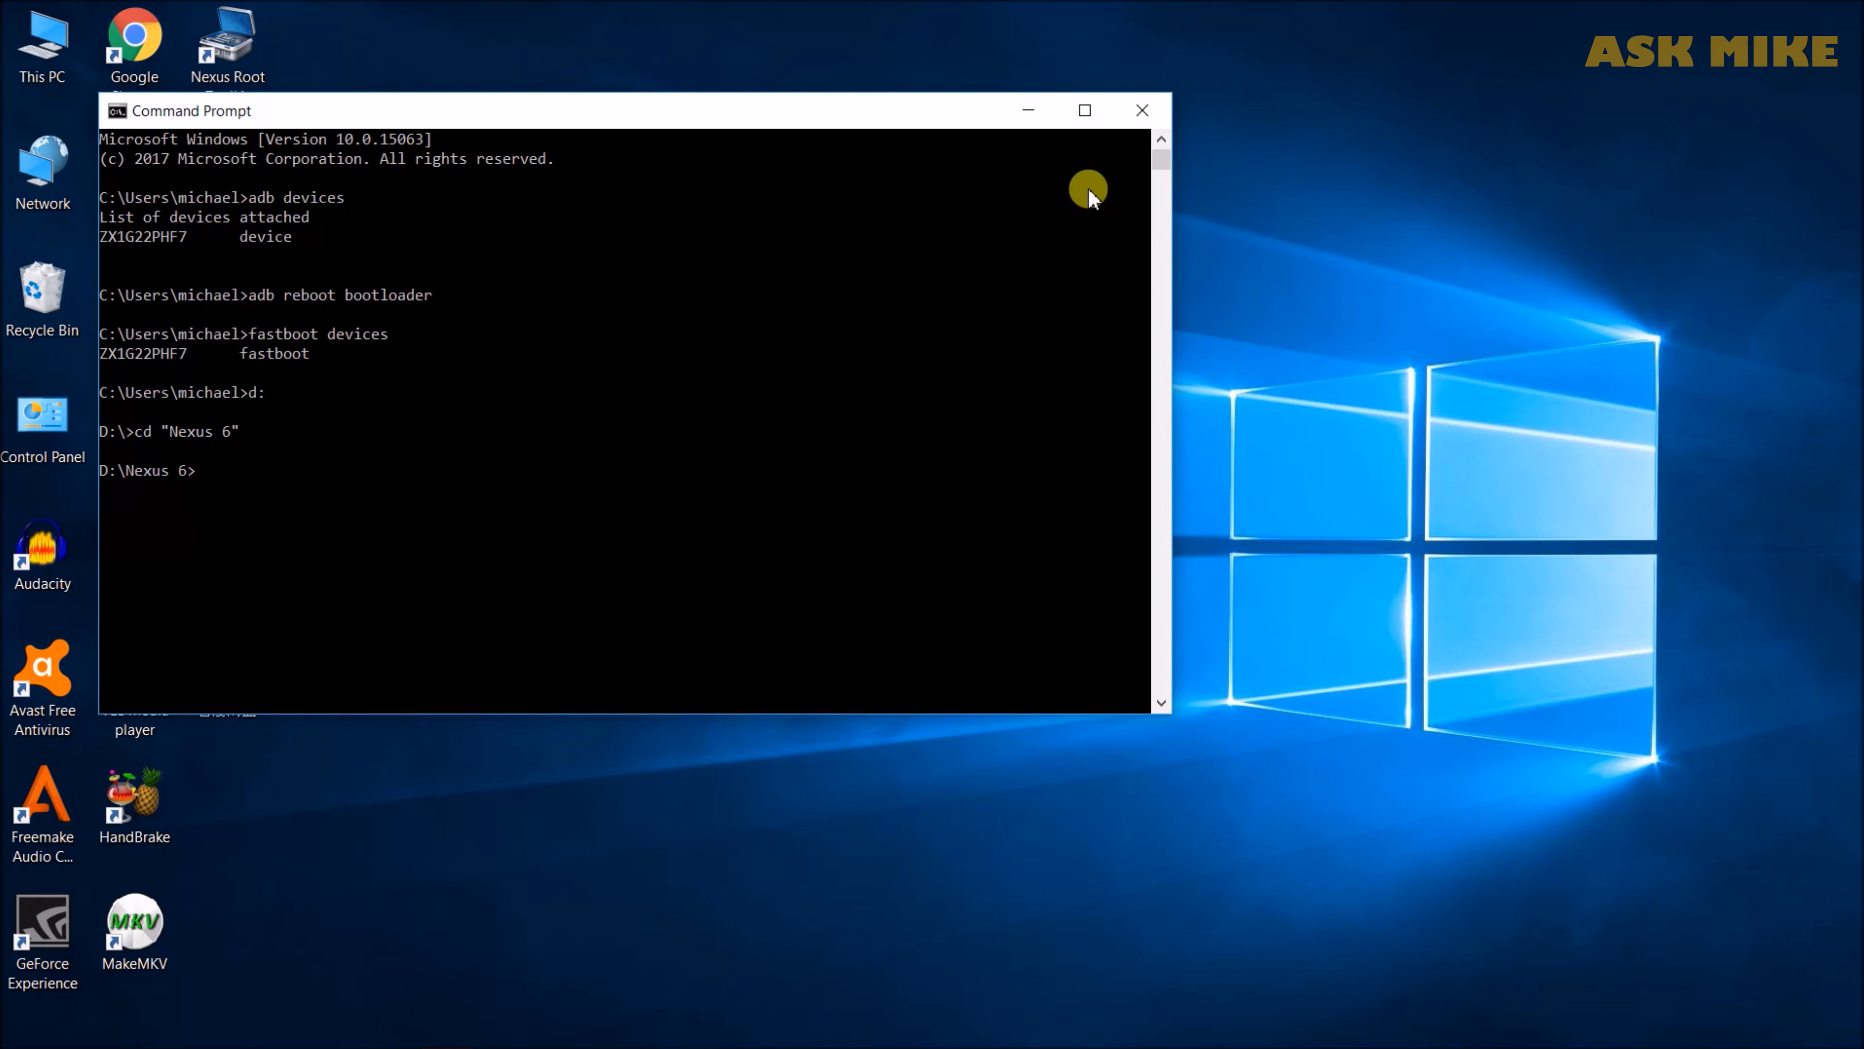
List the folder with dir/w, then run fastboot flash recovery twrp-3.1.1-0-shamu.img.
{"action": "type", "text": "dir/w"}
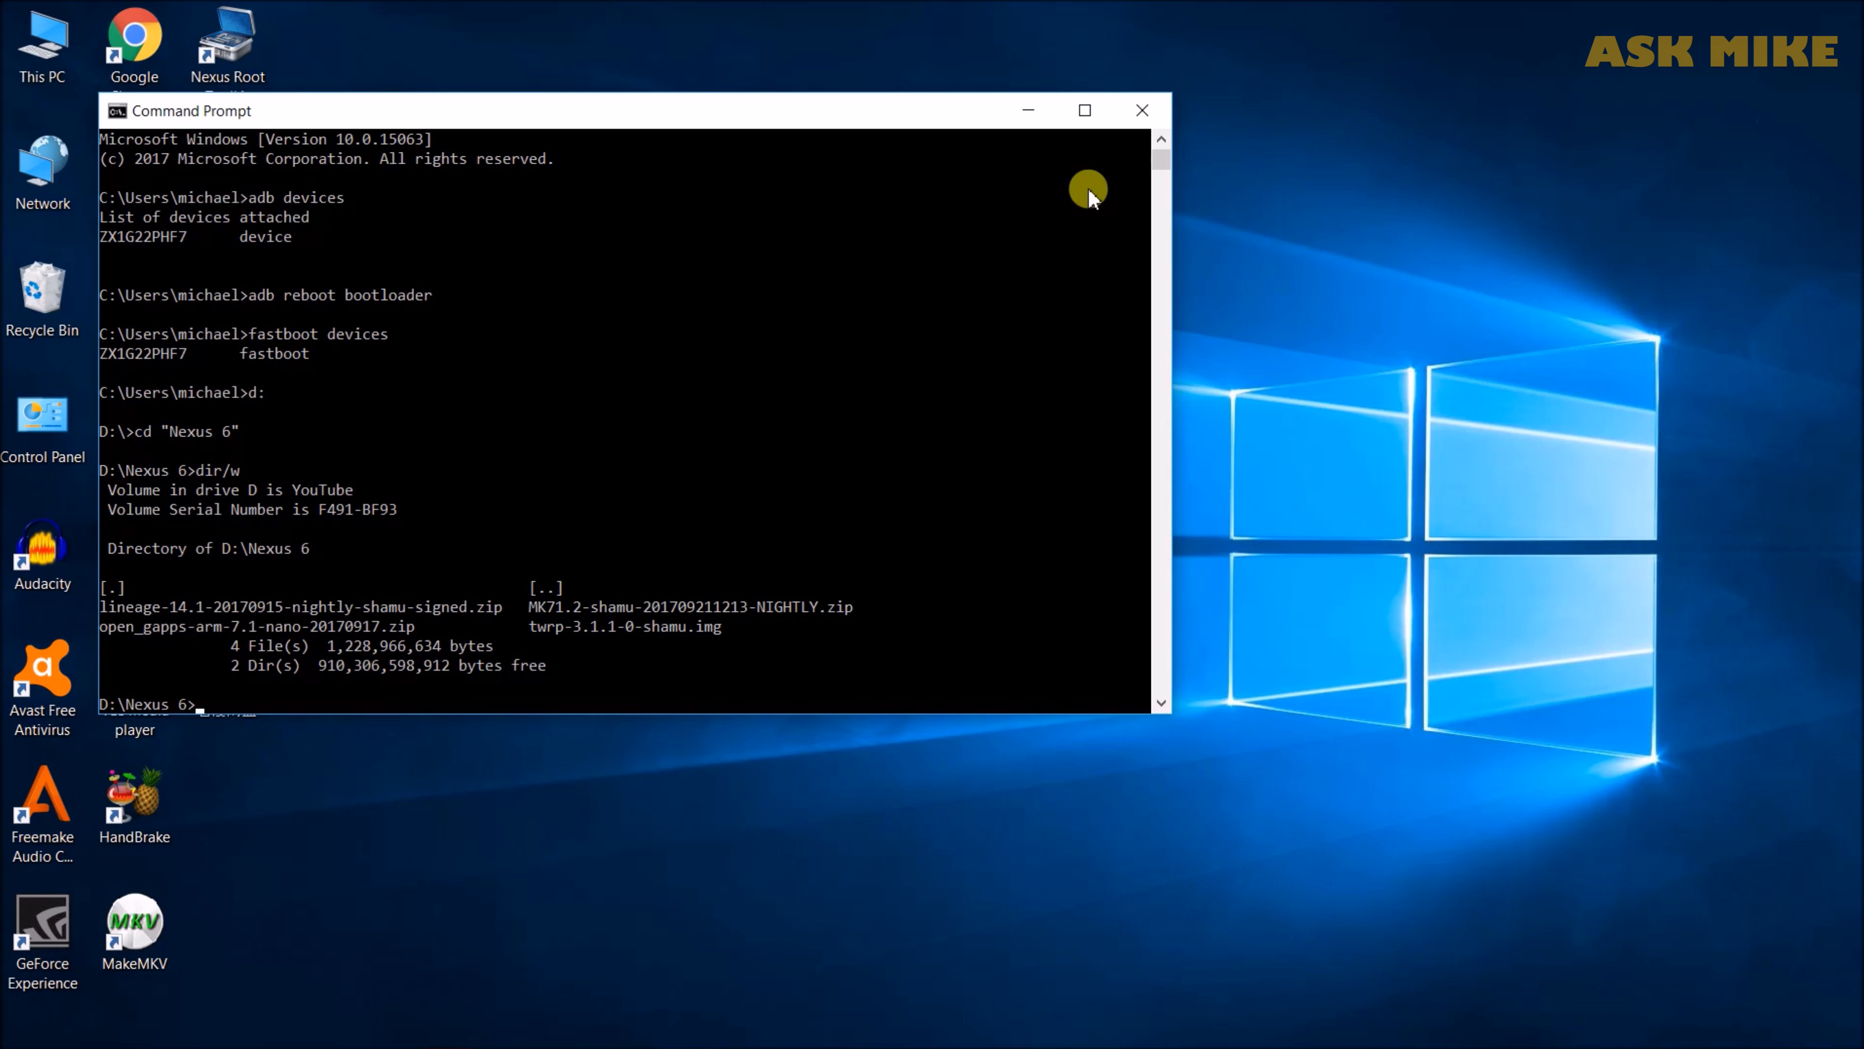
{"action": "type", "text": "fatb"}
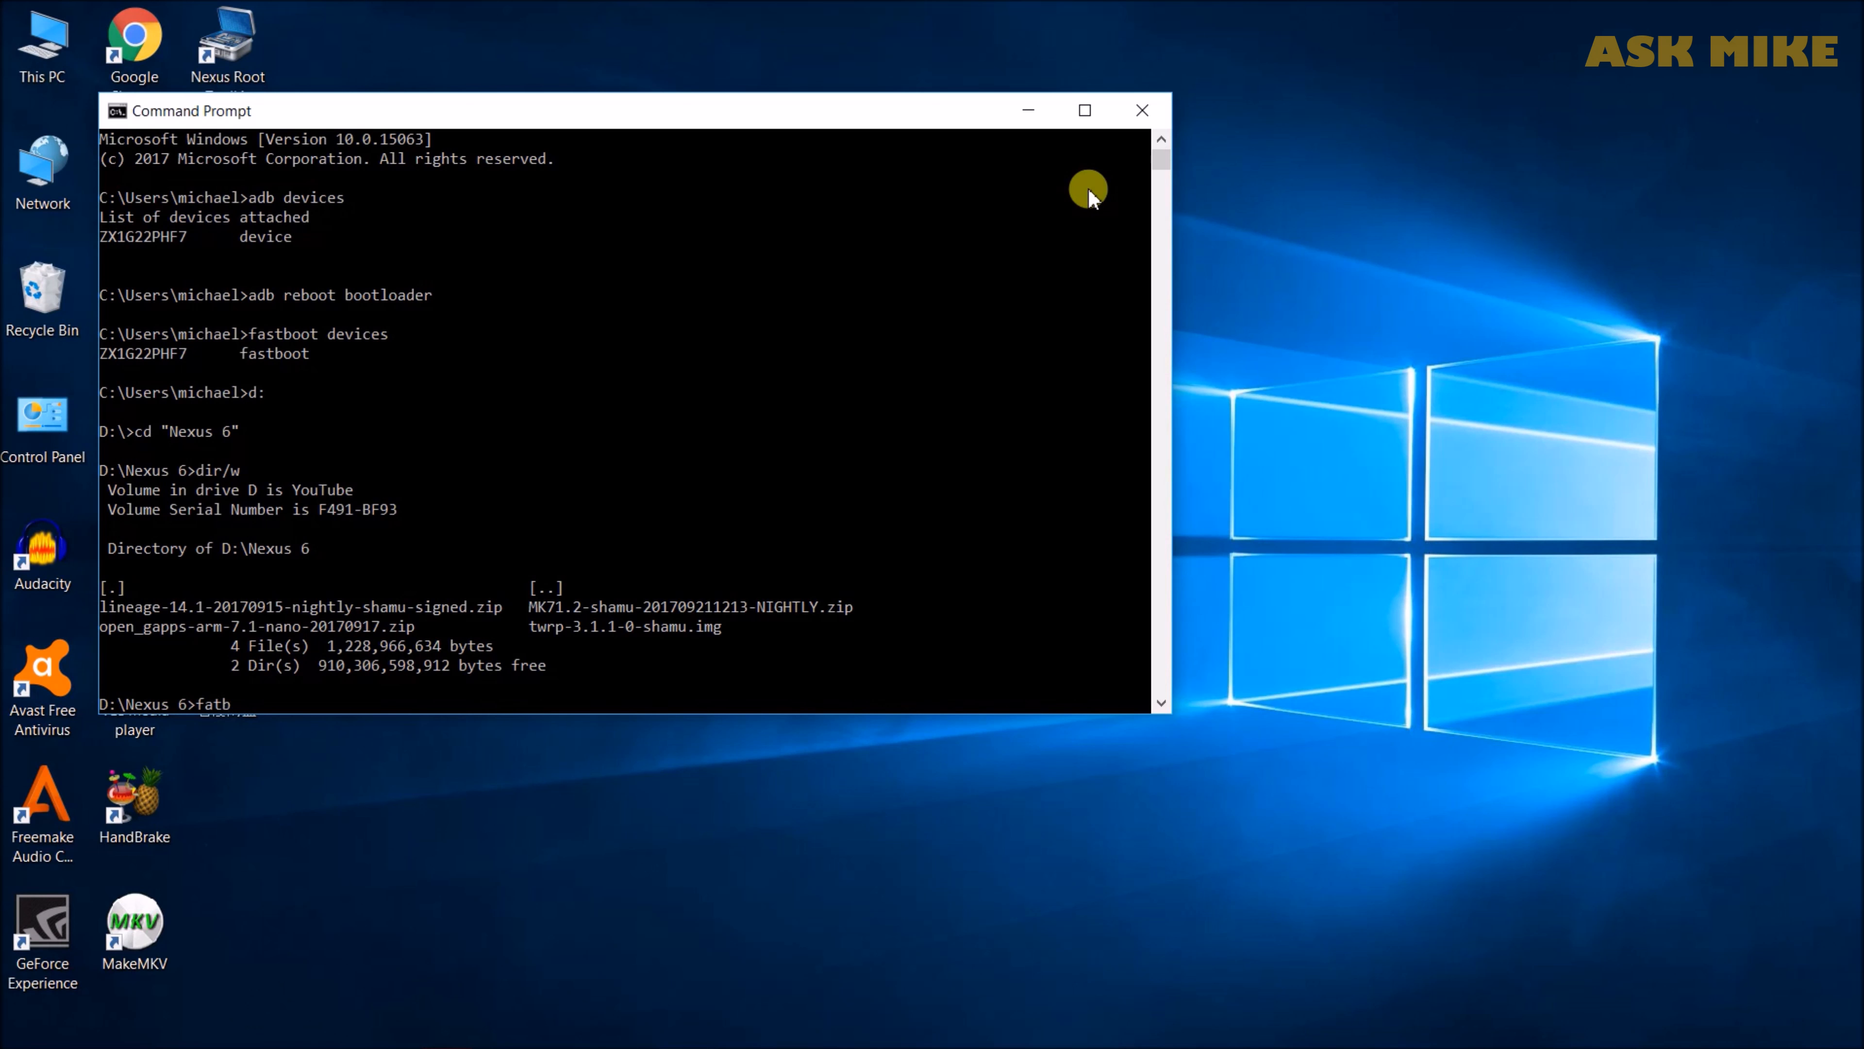
{"action": "type", "text": "astboot f"}
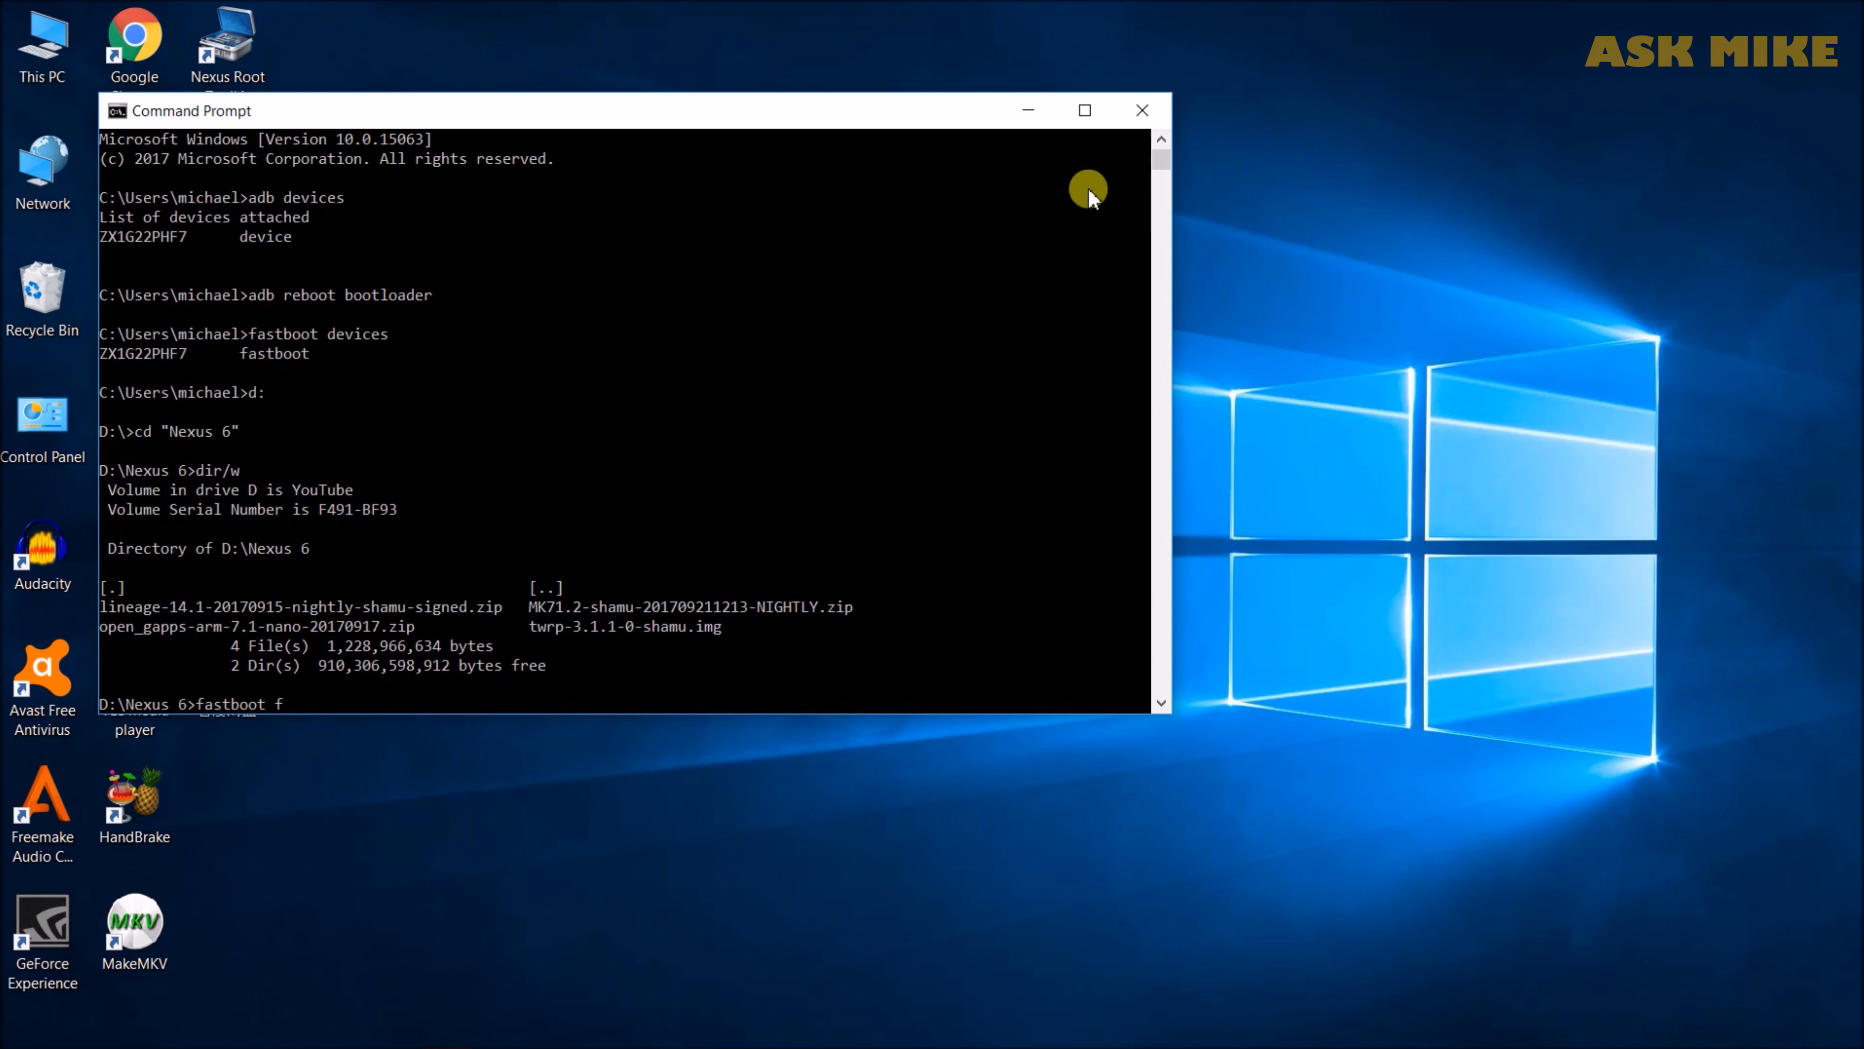
{"action": "type", "text": "lash recovery"}
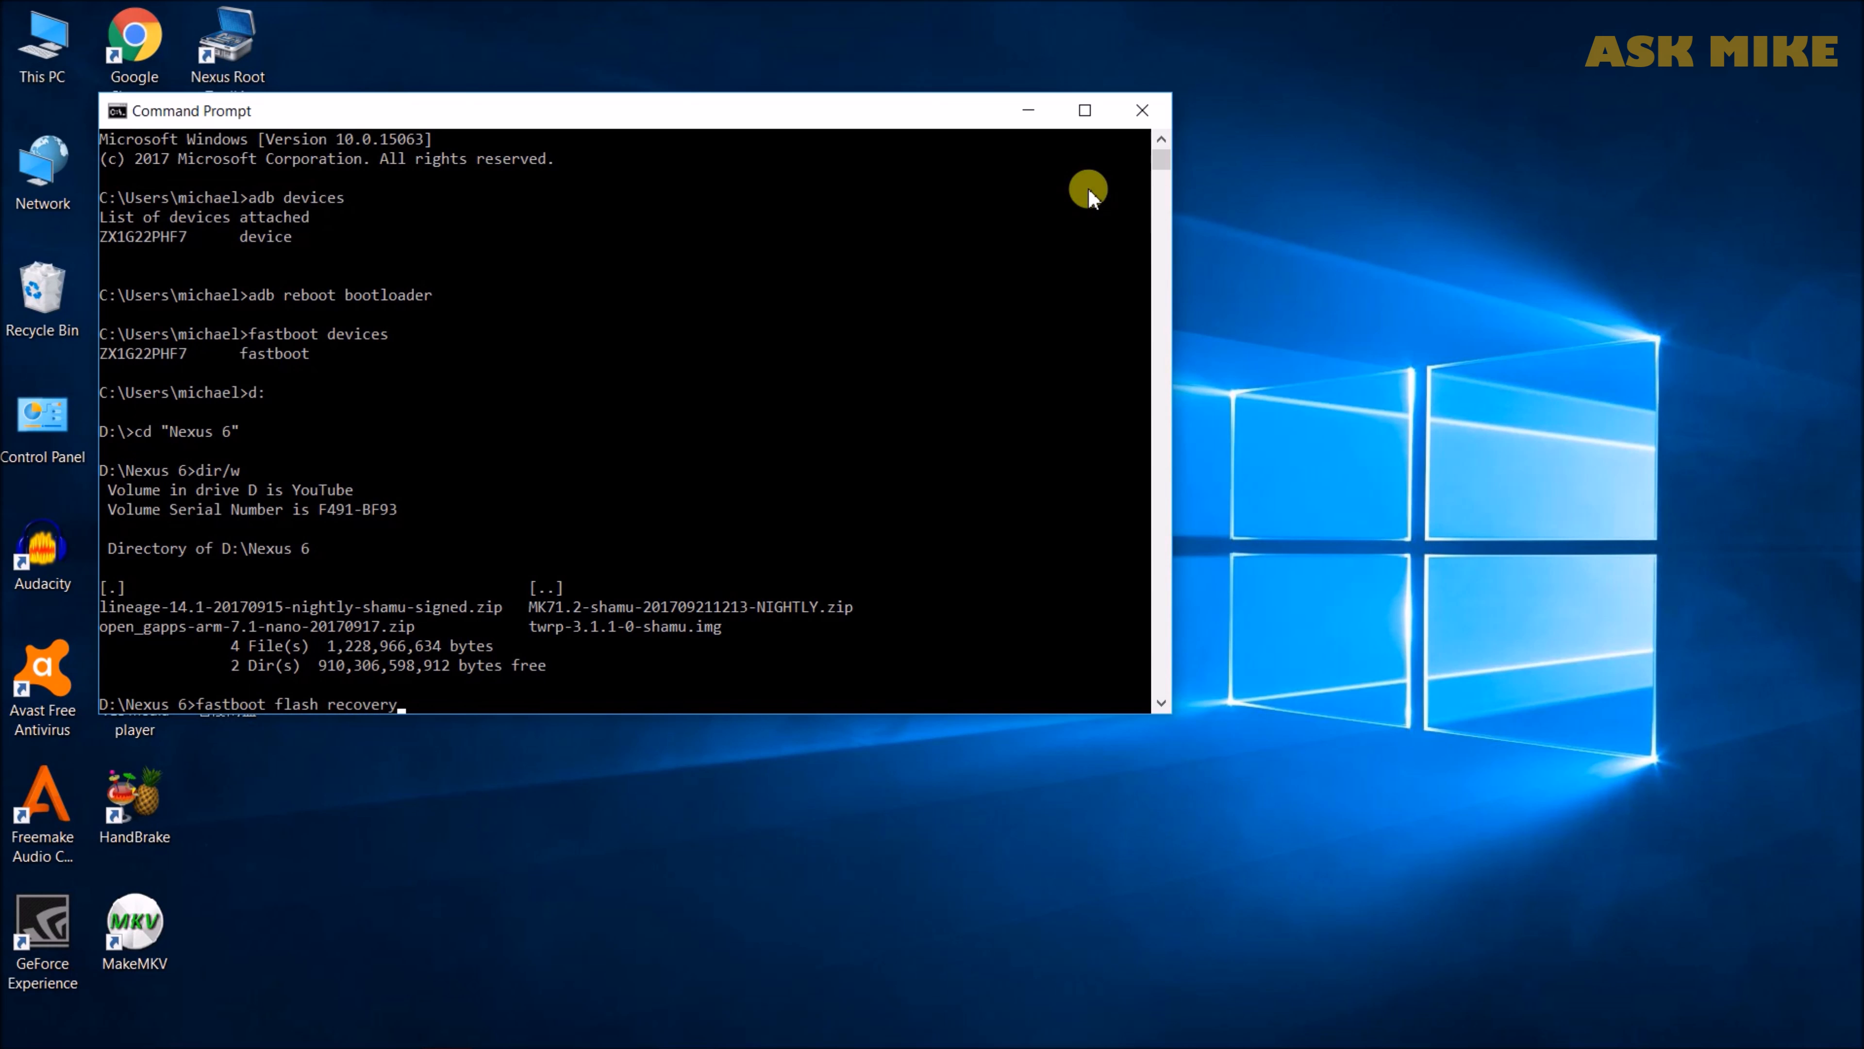
{"action": "type", "text": "twrp"}
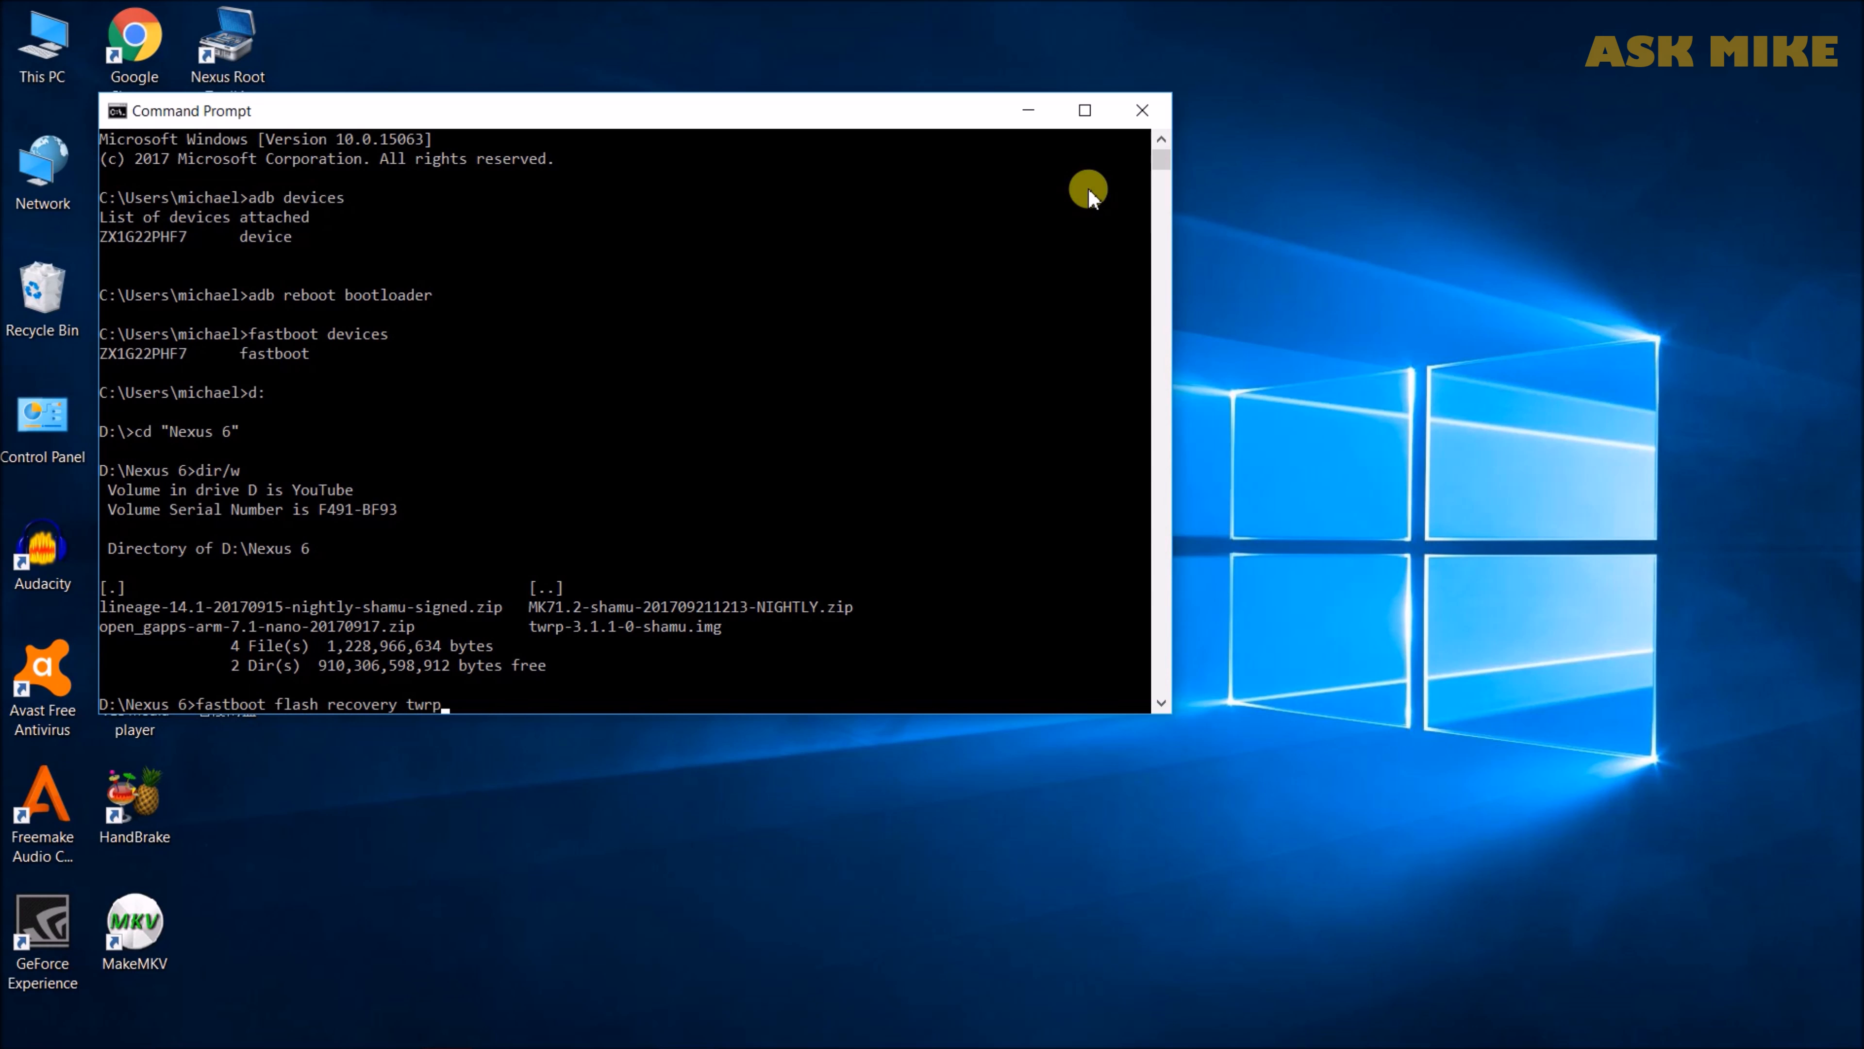
{"action": "type", "text": "-3.1.1-0-shamu.img"}
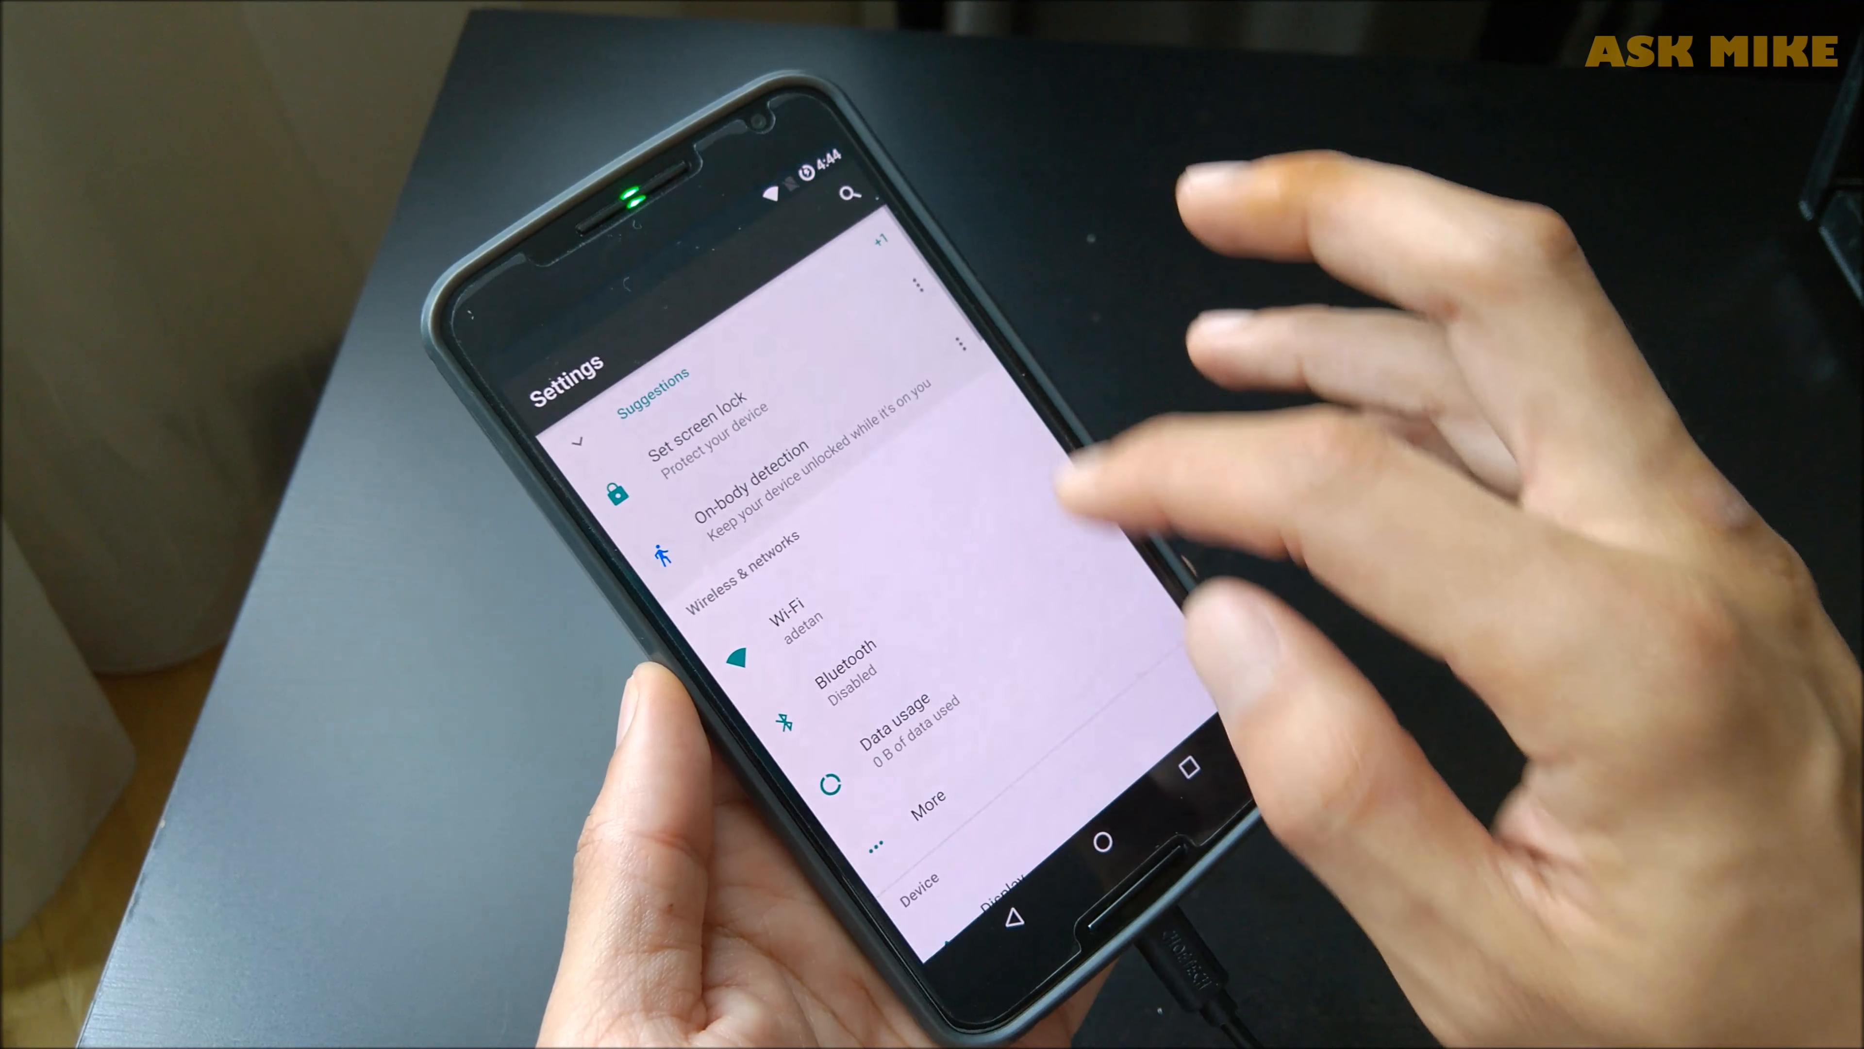
Scroll down the main Settings list past Wi-Fi, Bluetooth and data usage.
{"action": "scroll", "scroll_direction": "down", "scroll_amount": 3}
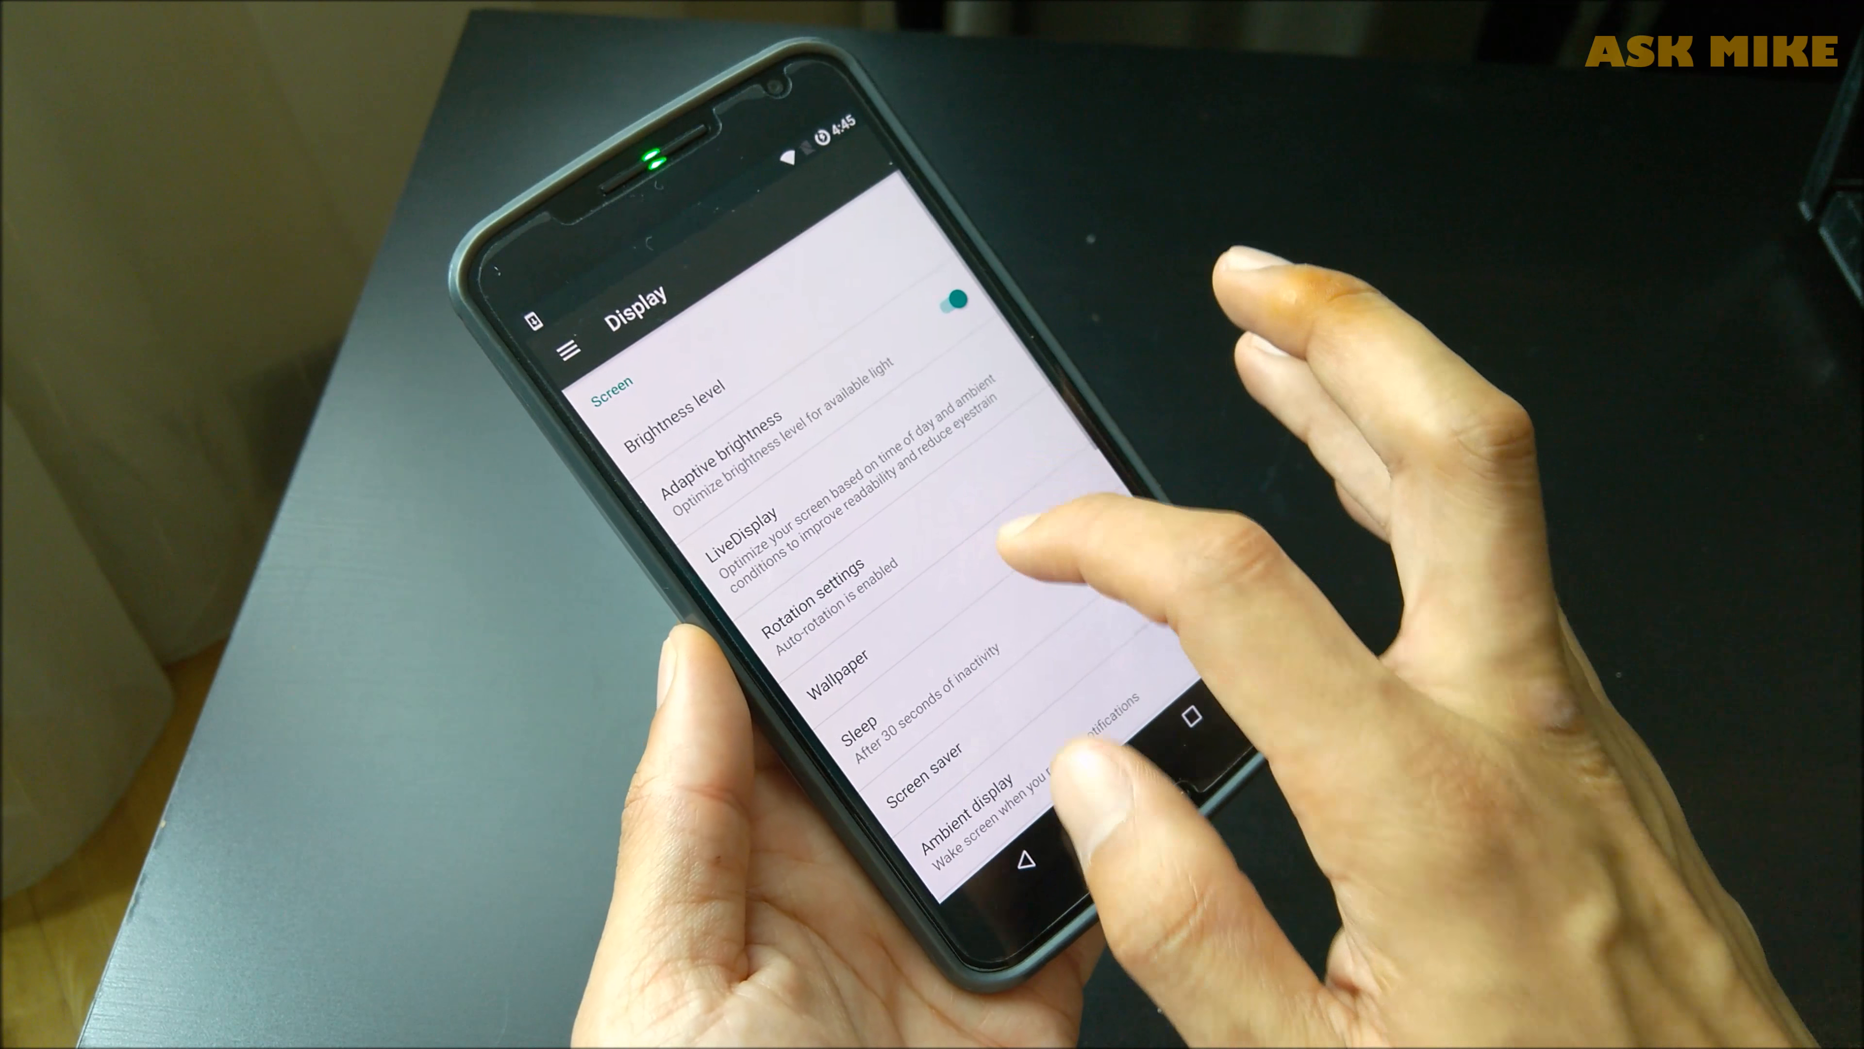
Scroll down the Display settings to LiveDisplay, rotation and sleep options.
{"action": "scroll", "scroll_direction": "down", "scroll_amount": 3}
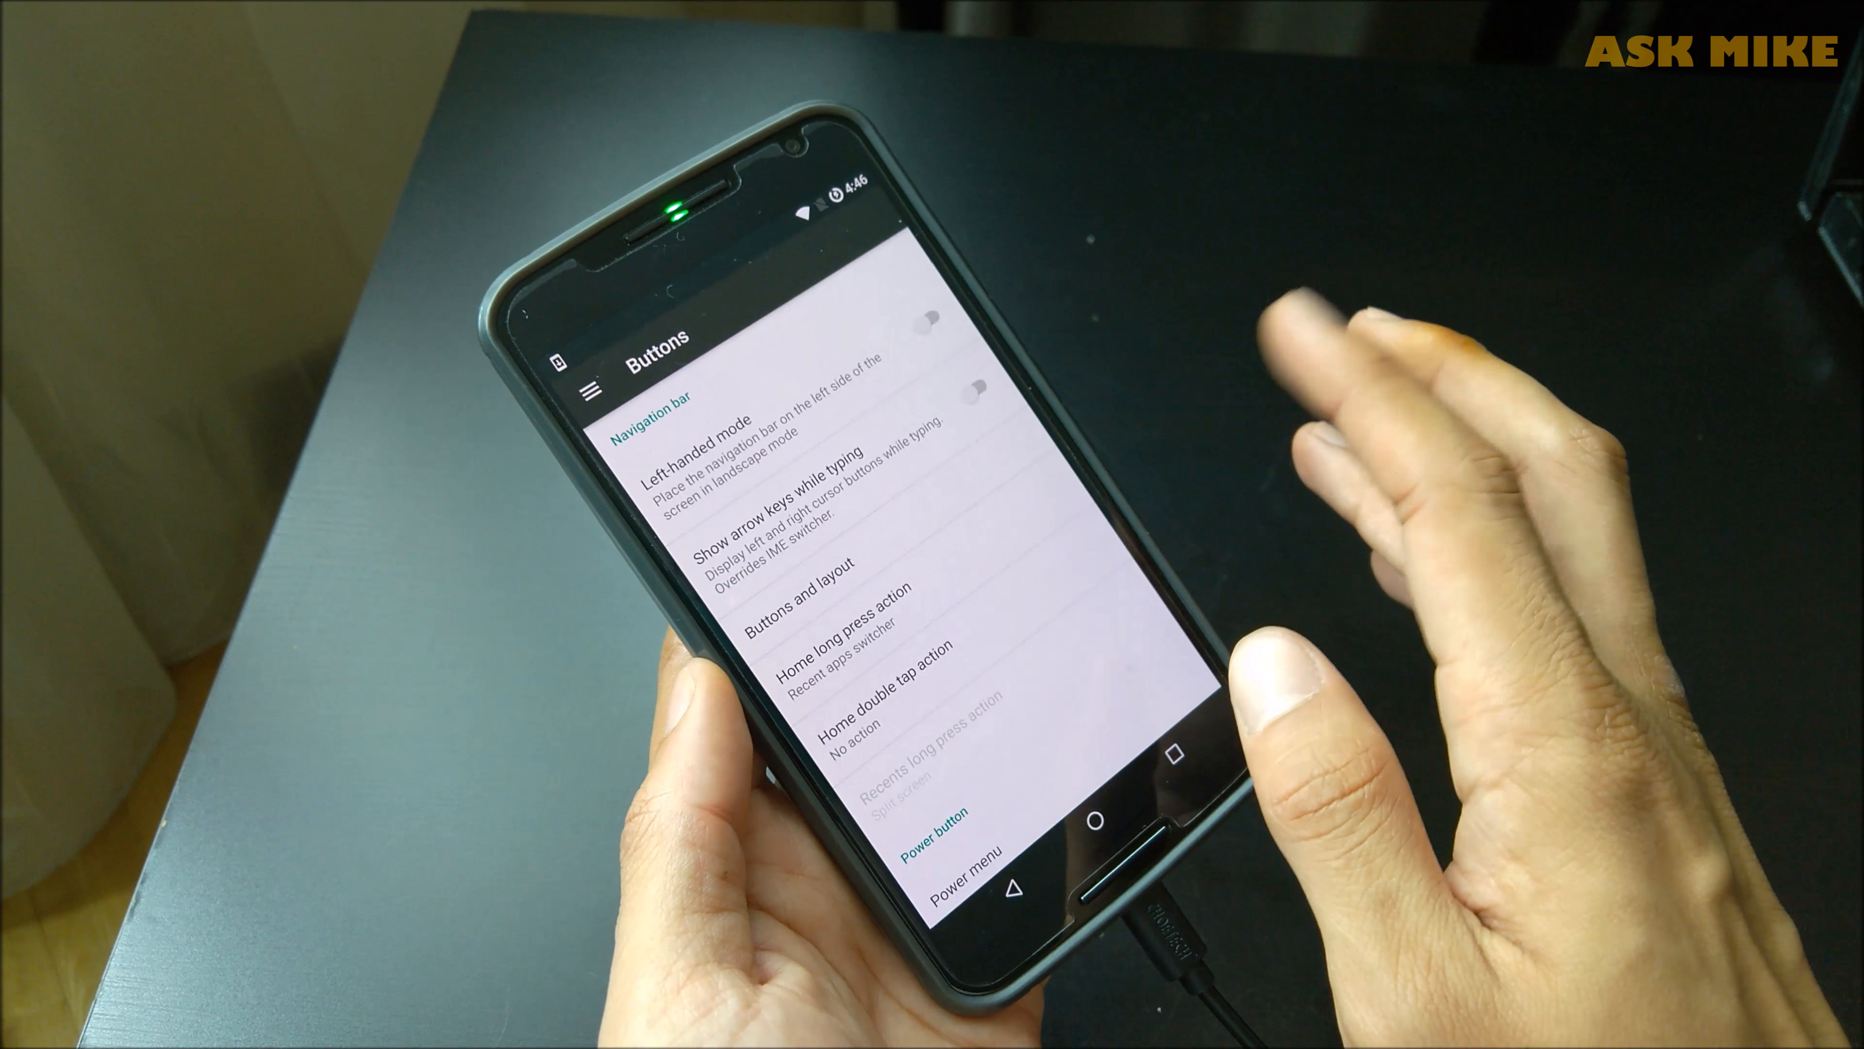
Scroll down the Buttons settings through navigation bar and power button options.
{"action": "scroll", "scroll_direction": "down", "scroll_amount": 3}
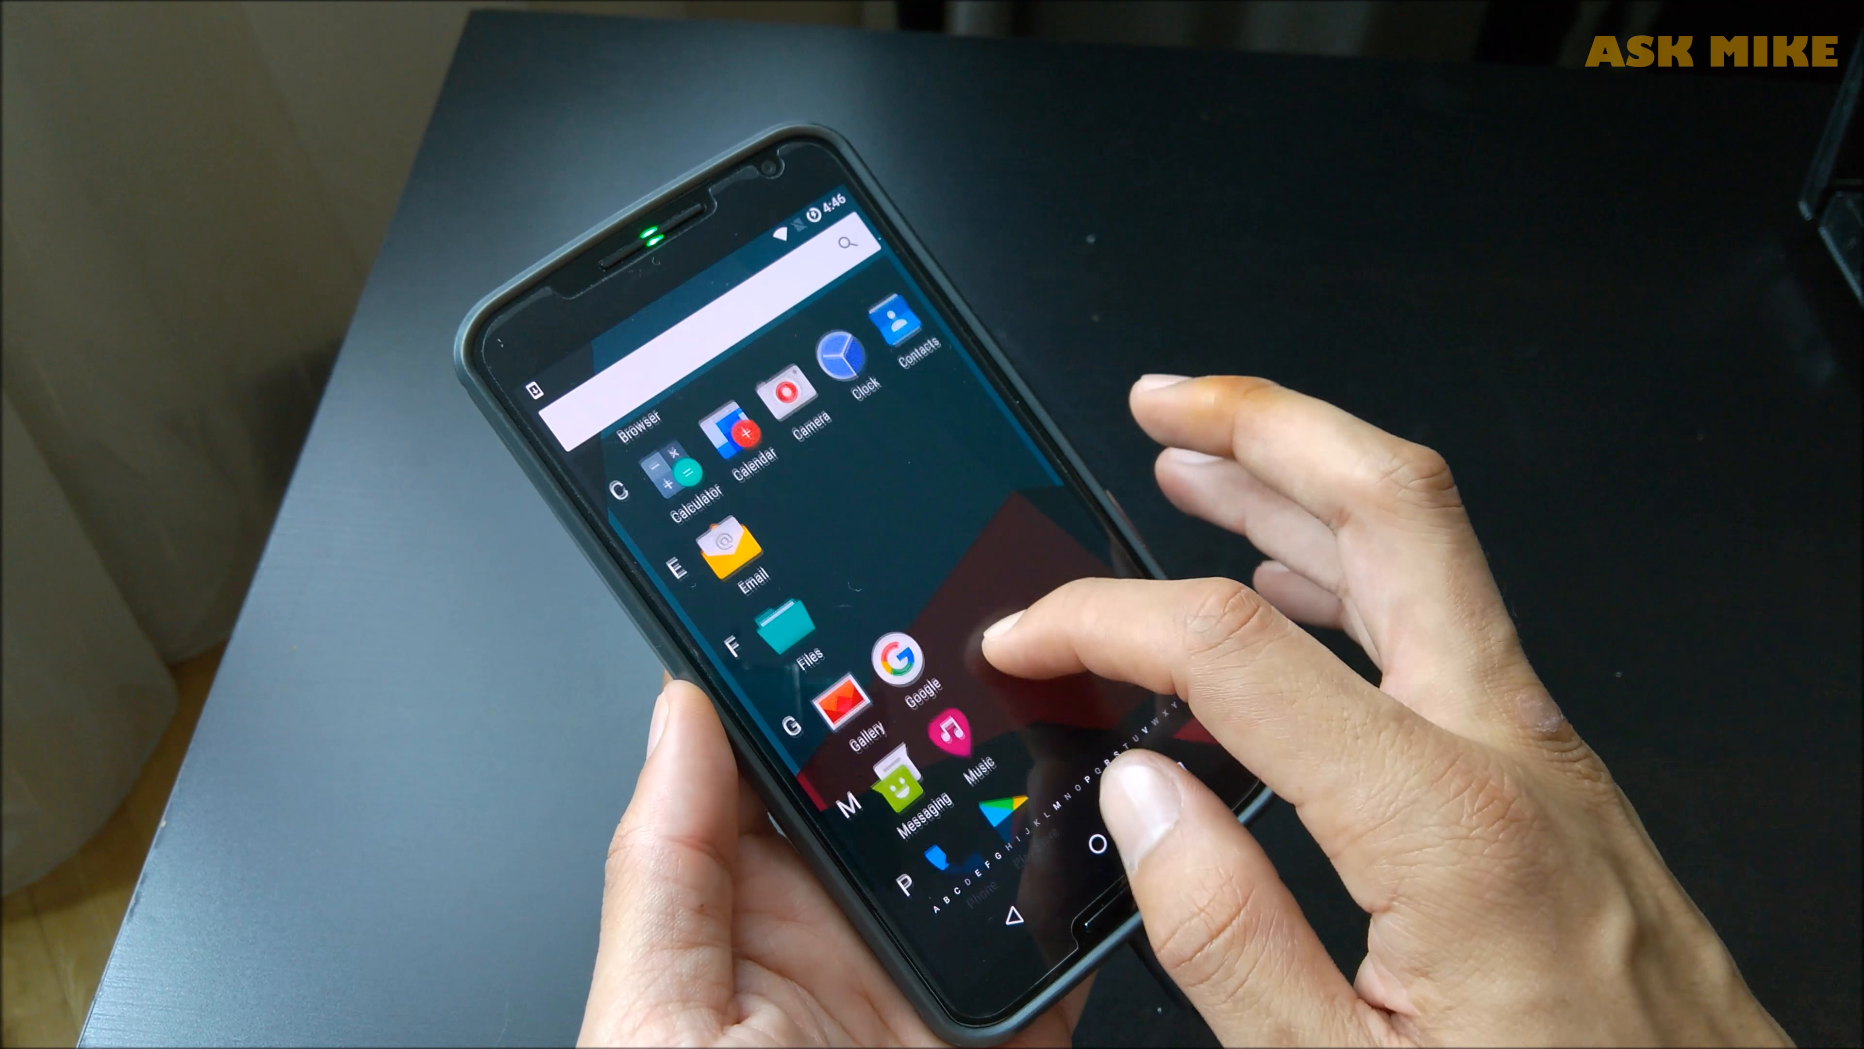
Scroll down the app drawer's alphabetical list of installed apps.
{"action": "scroll", "scroll_direction": "down", "scroll_amount": 3}
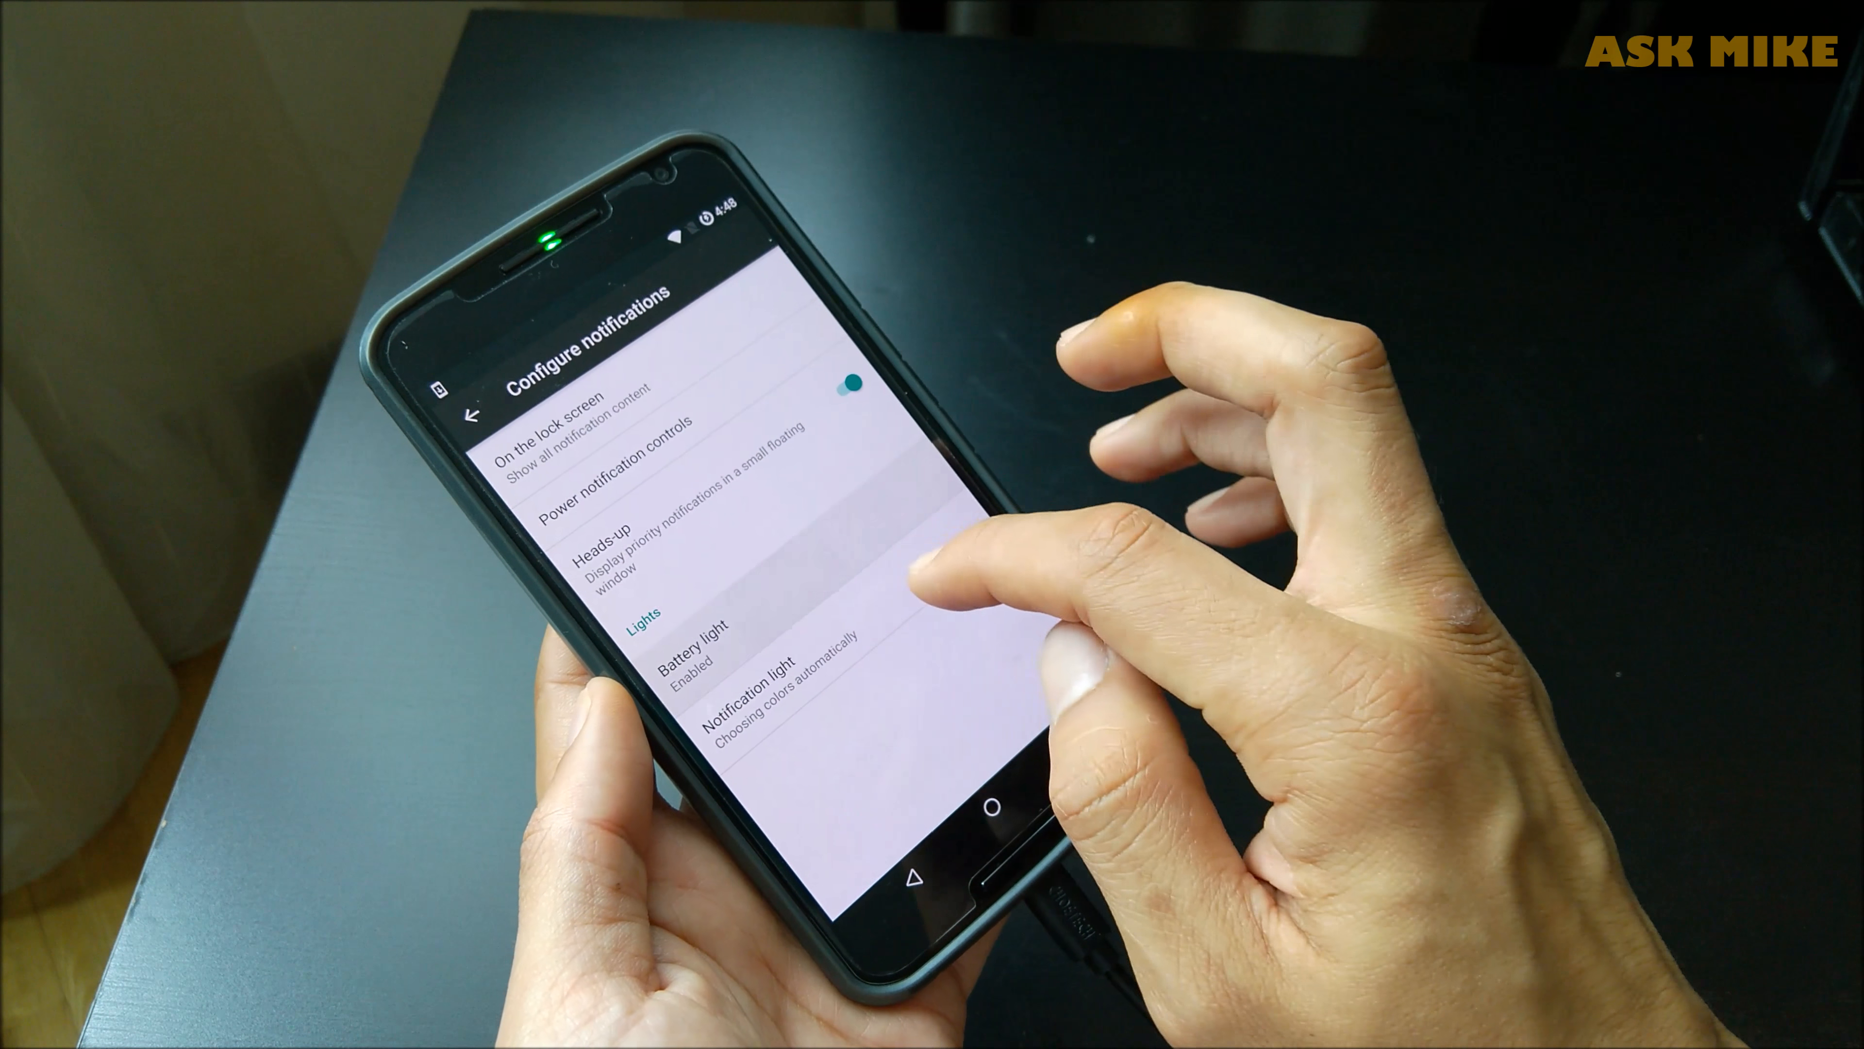
View the Battery light colours, go back and scroll the main Settings list.
{"action": "left_click", "coordinate": [695, 650]}
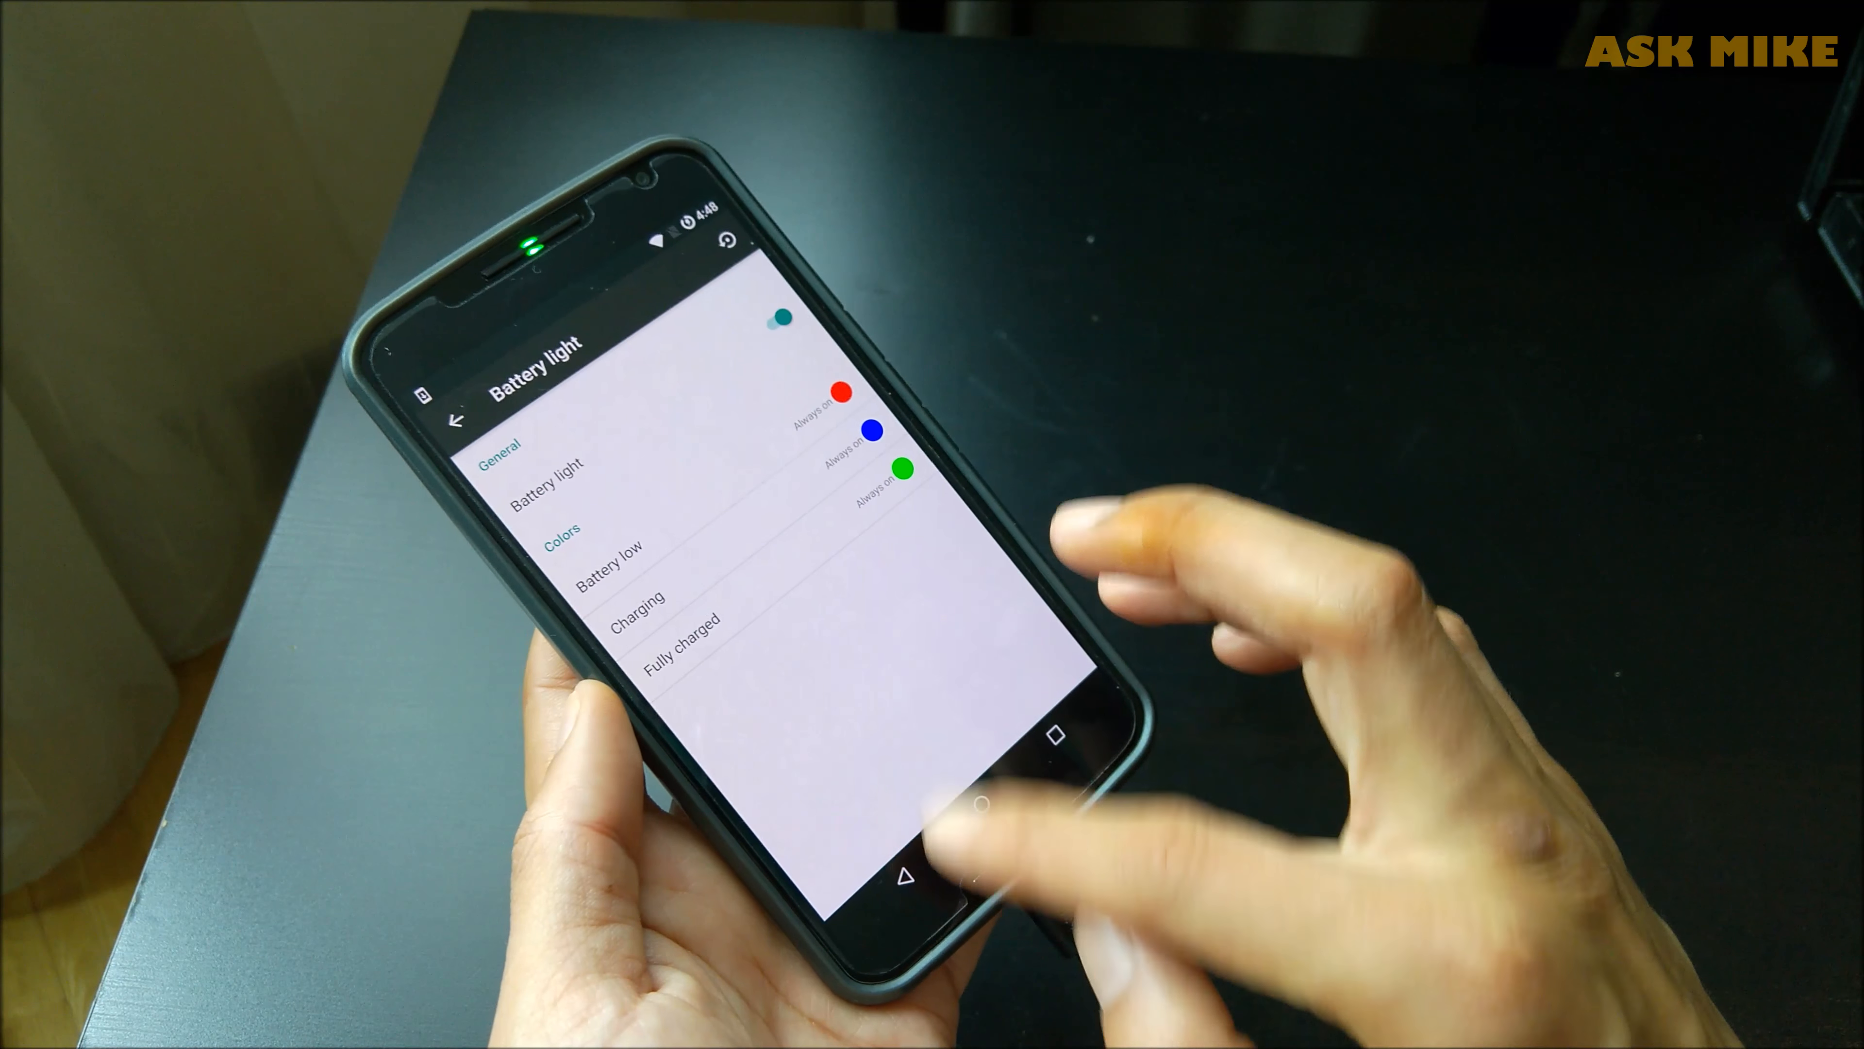
{"action": "left_click", "coordinate": [455, 420]}
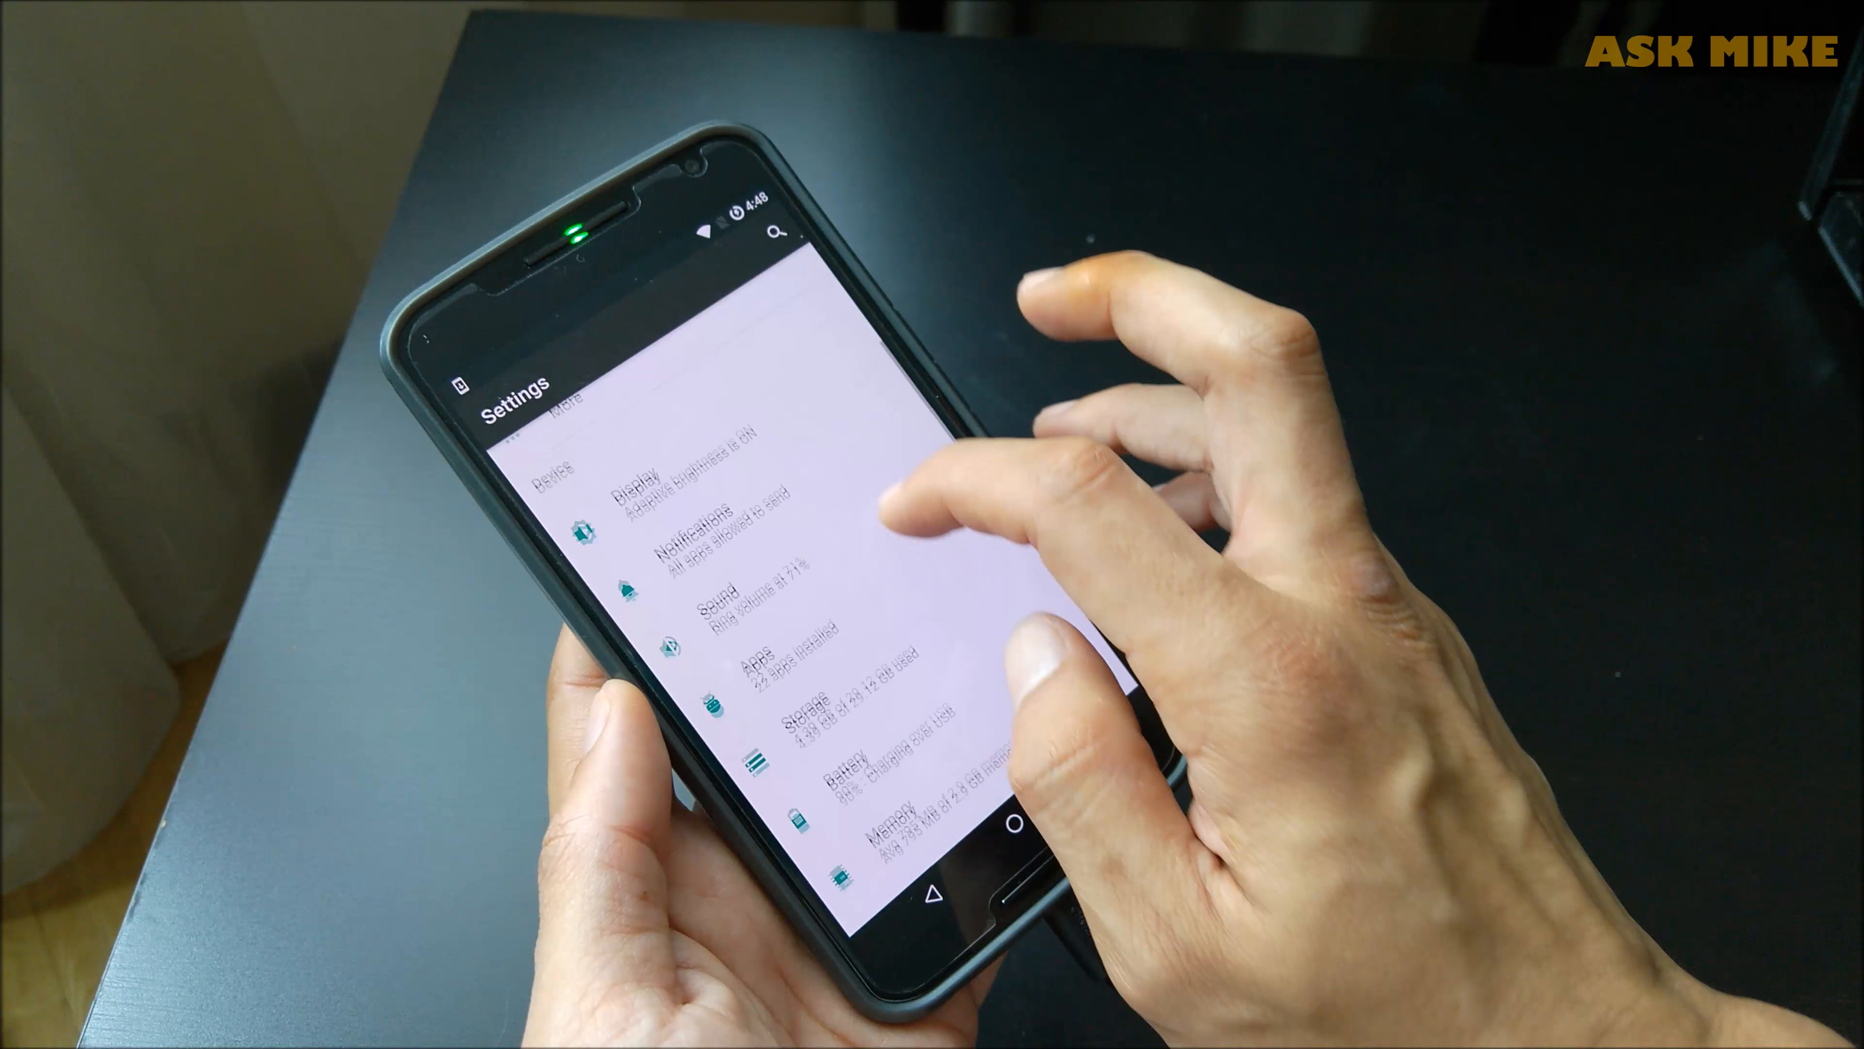
{"action": "scroll", "scroll_direction": "down", "scroll_amount": 3}
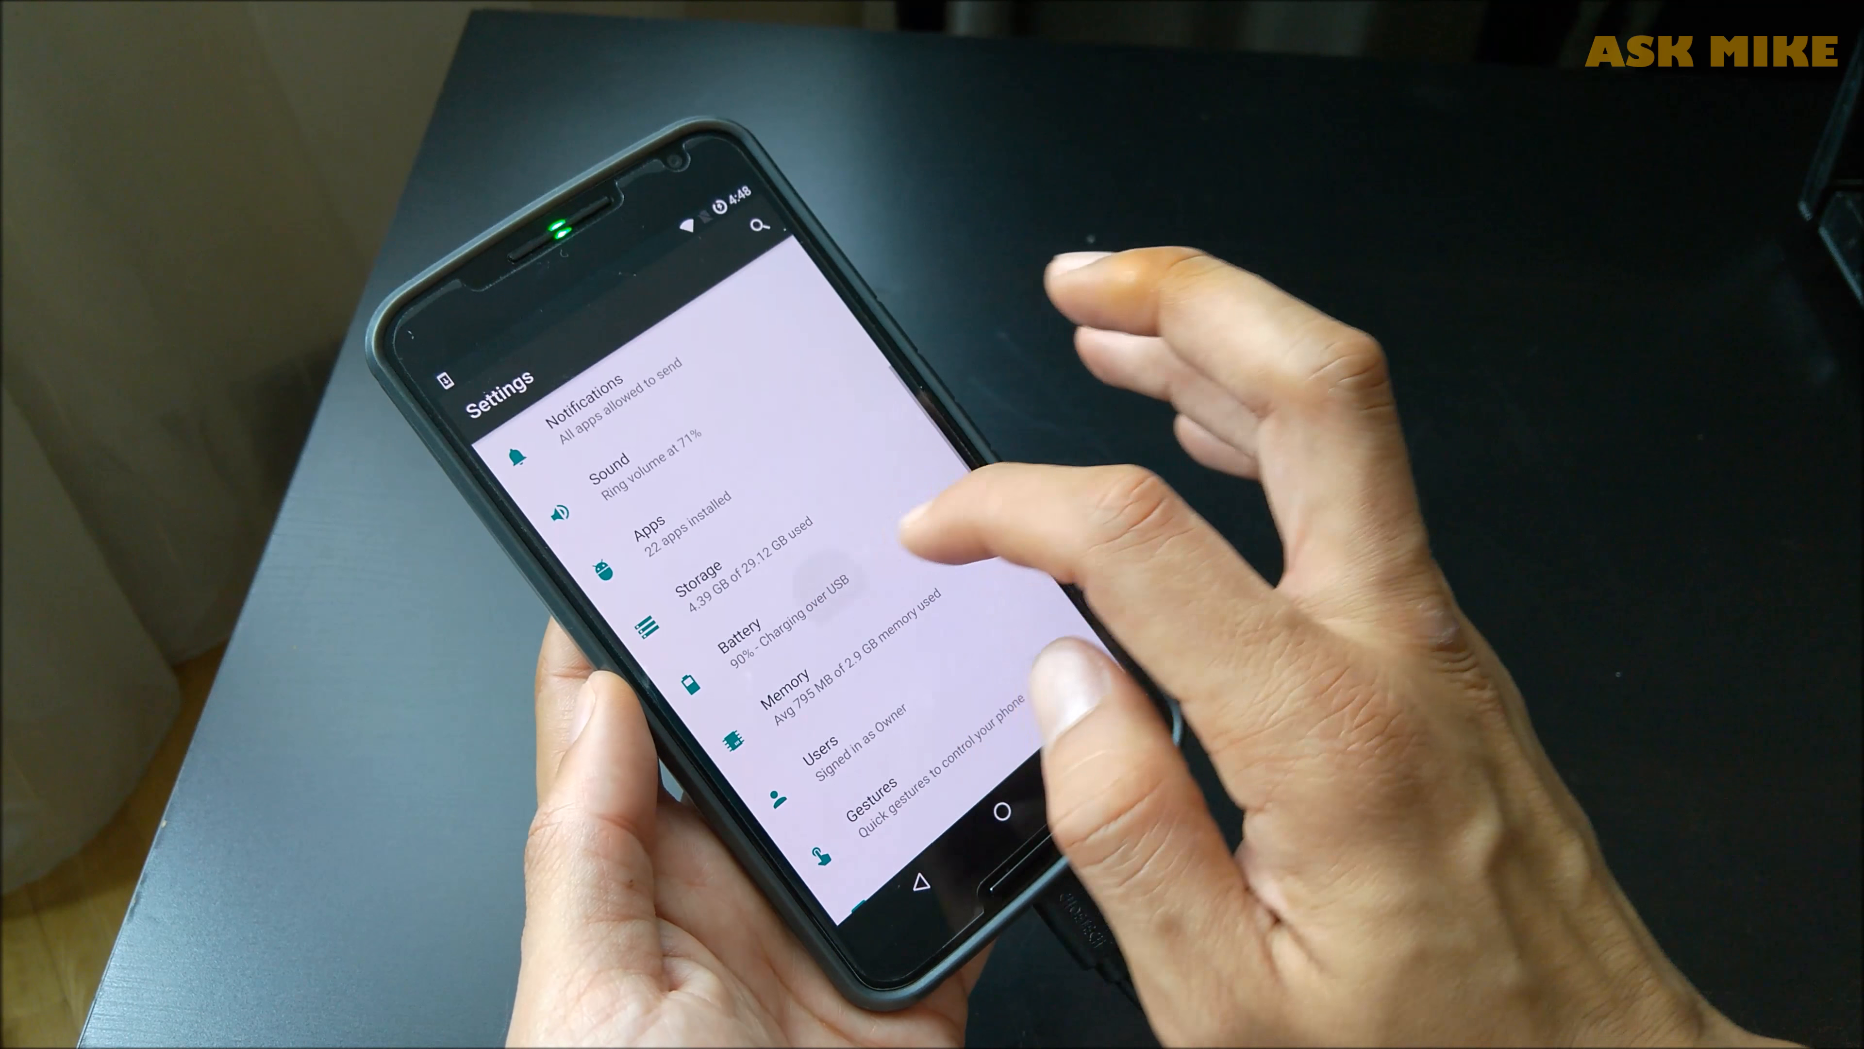